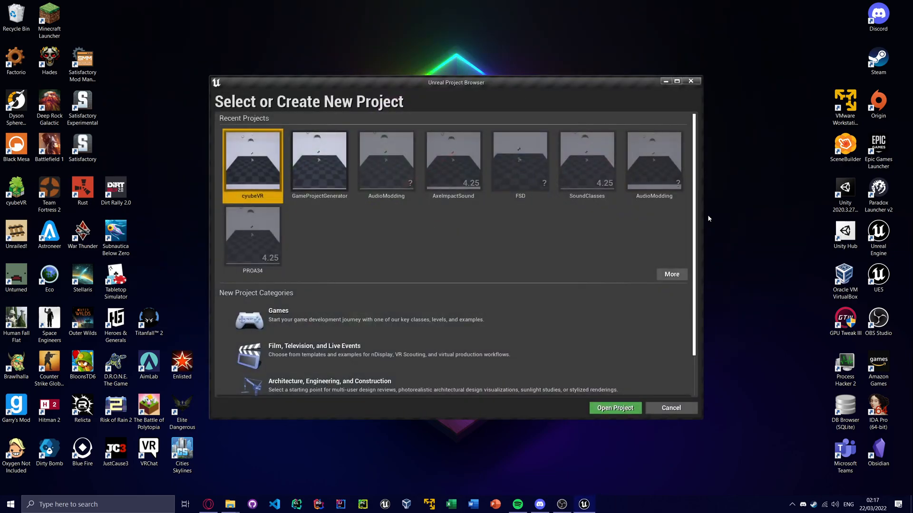
mouse_move(502, 259)
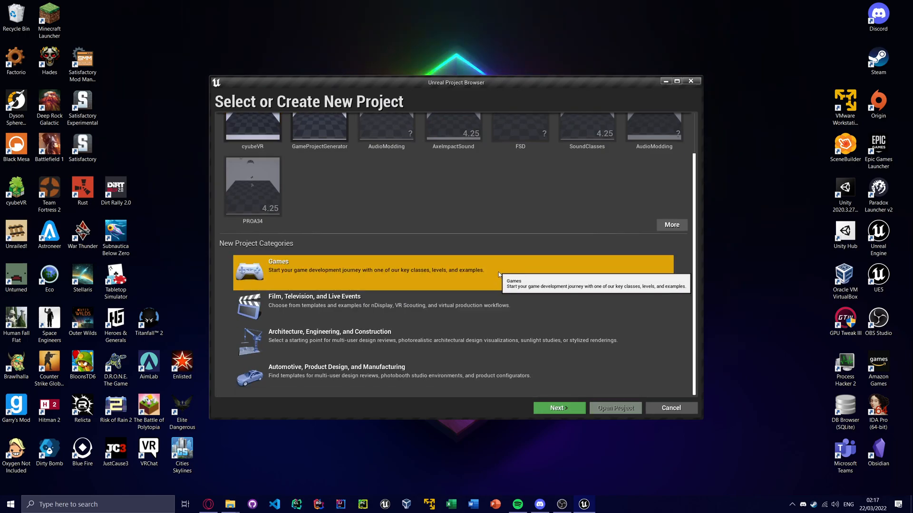
- Create a blank Blueprint game project named cyubeVR without starter content
click(559, 408)
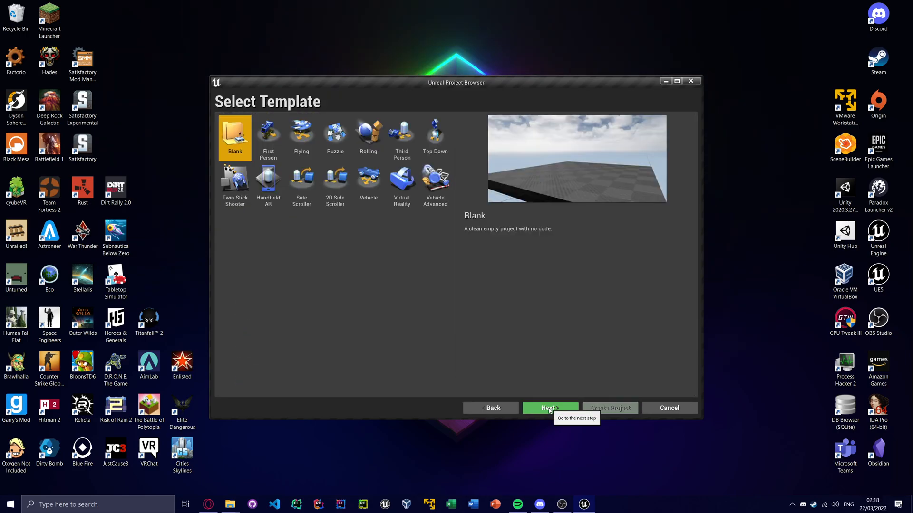
click(550, 408)
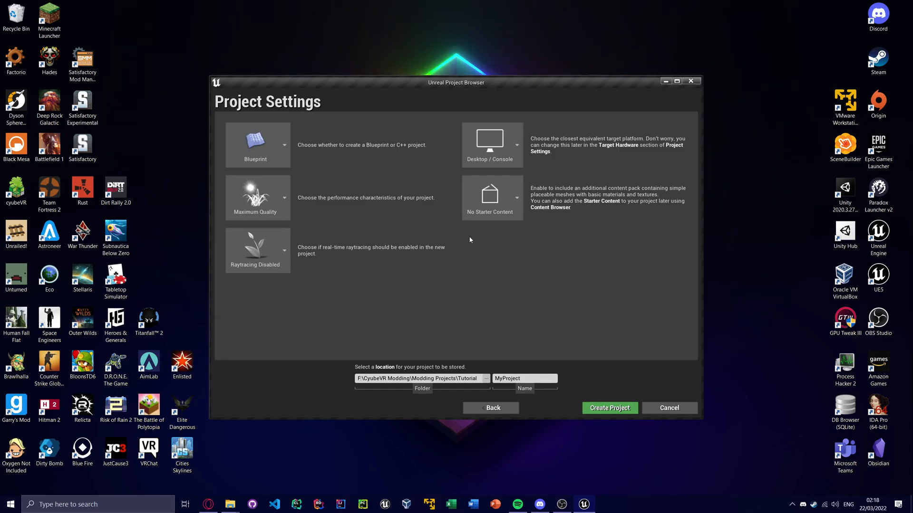
click(525, 379)
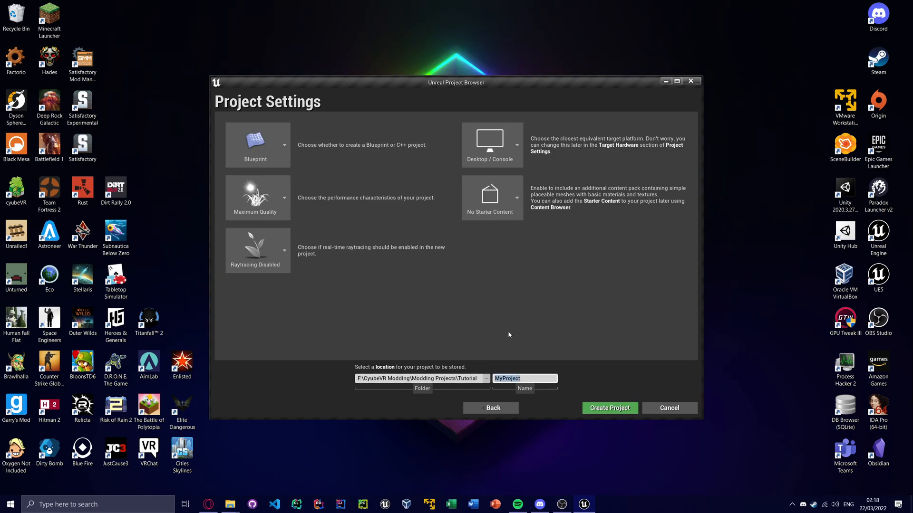
text(cube)
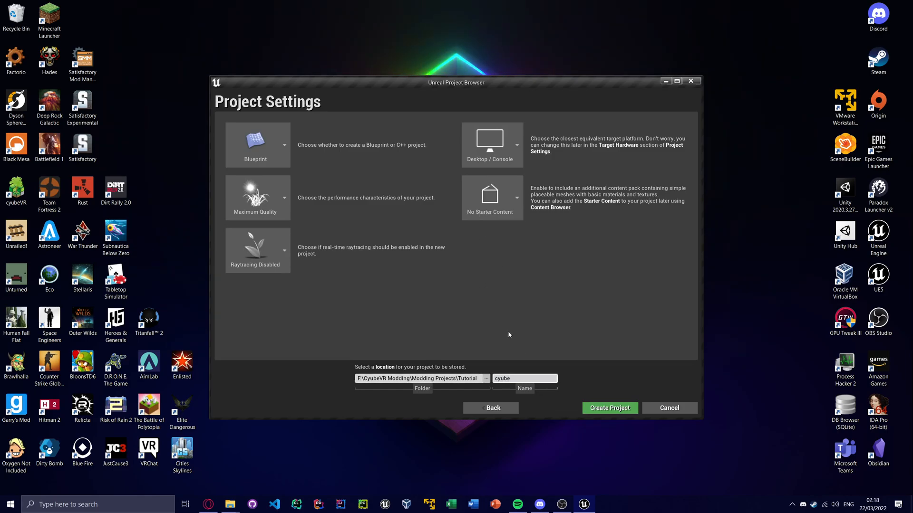
text(VR)
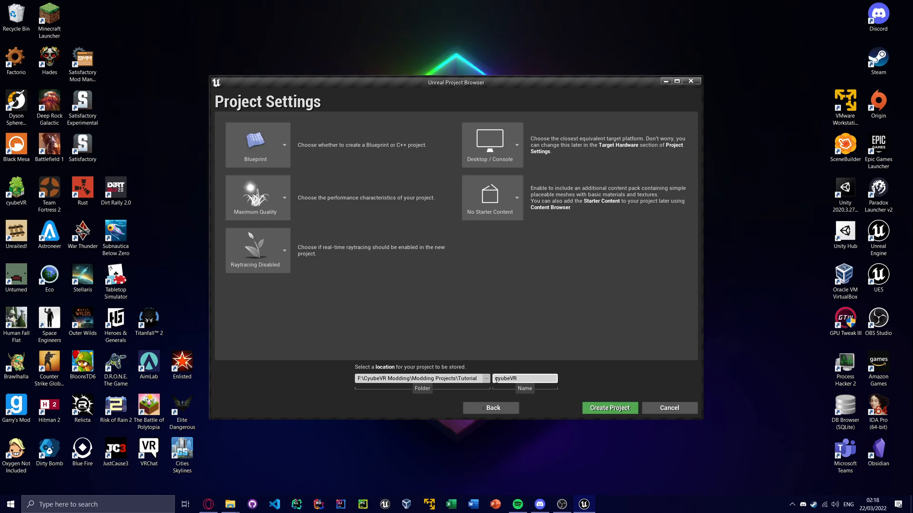
click(609, 408)
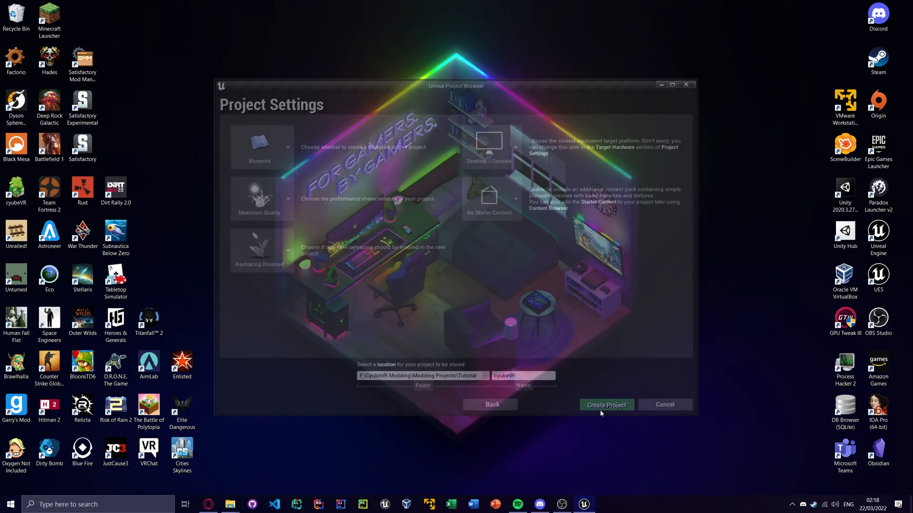
- Turn on Use Pak File and Generate Chunks in the project's Packaging settings
click(607, 405)
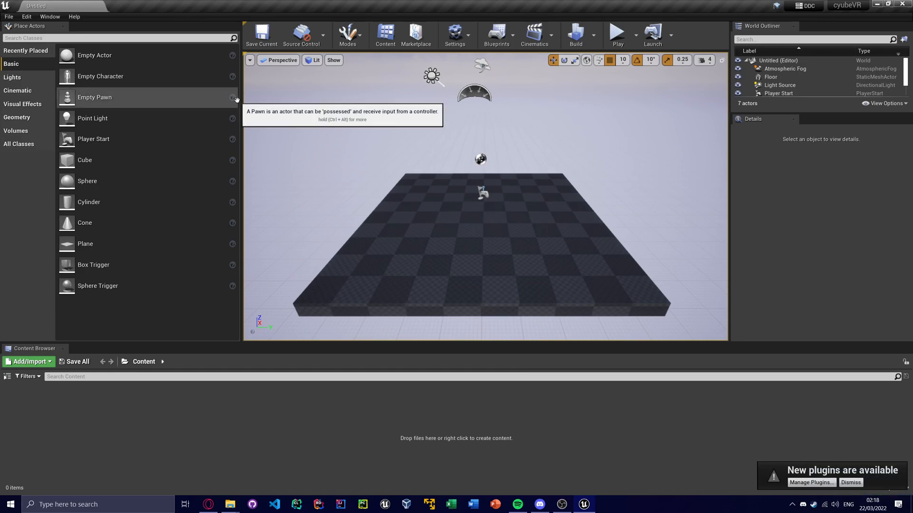
click(8, 16)
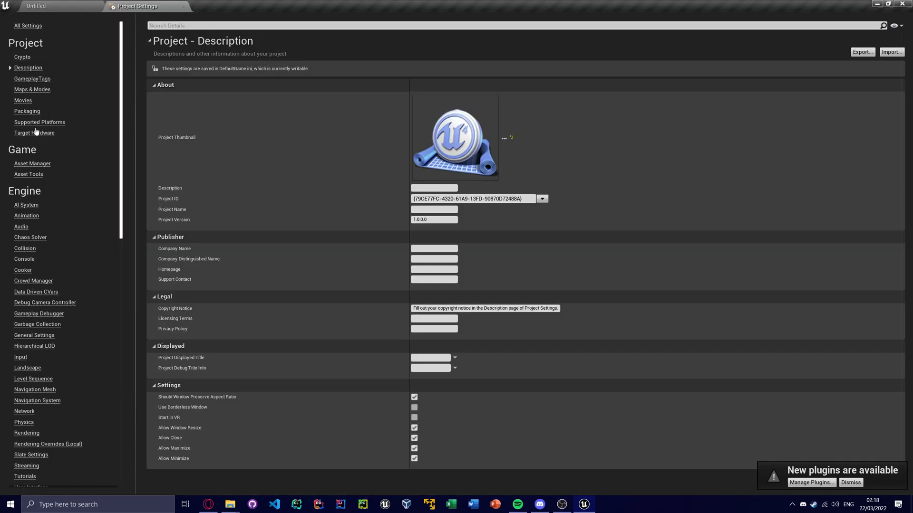
click(26, 110)
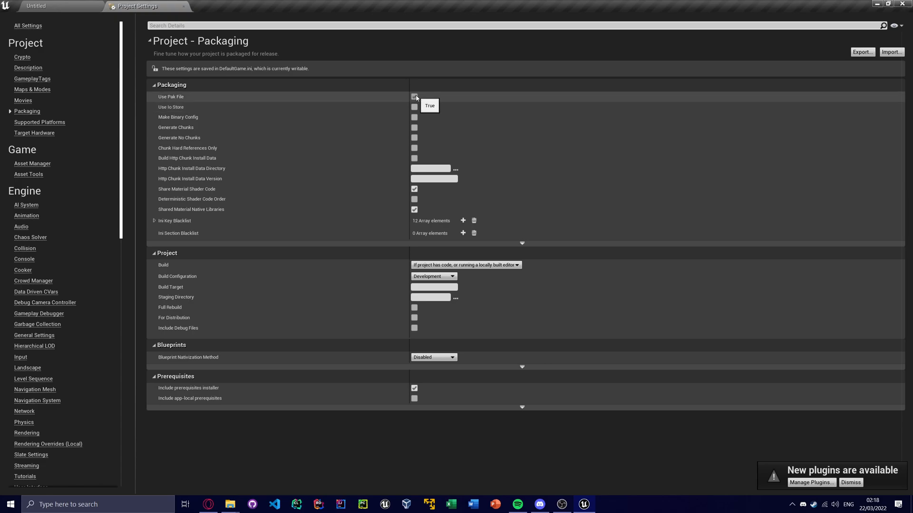
click(414, 127)
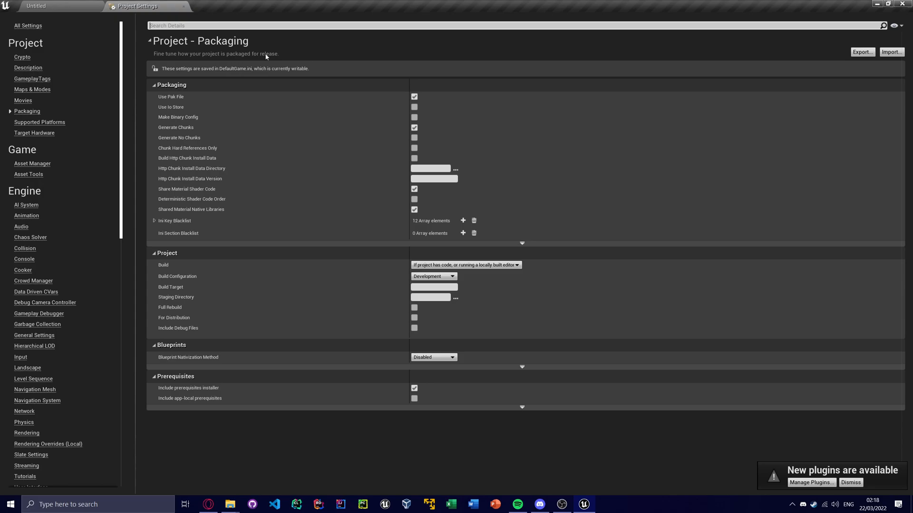
mouse_move(256, 129)
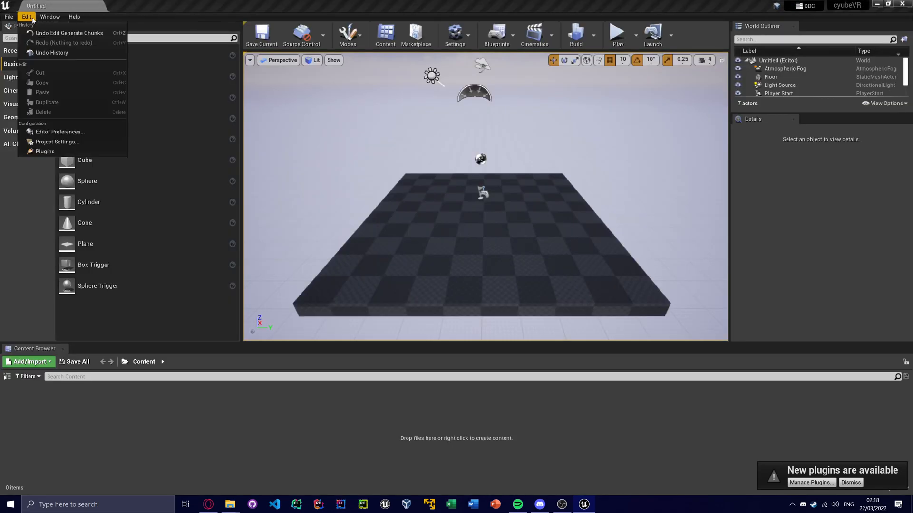
- Enable Allow ChunkID Assignments in Editor Preferences via an 'allow' search
click(59, 132)
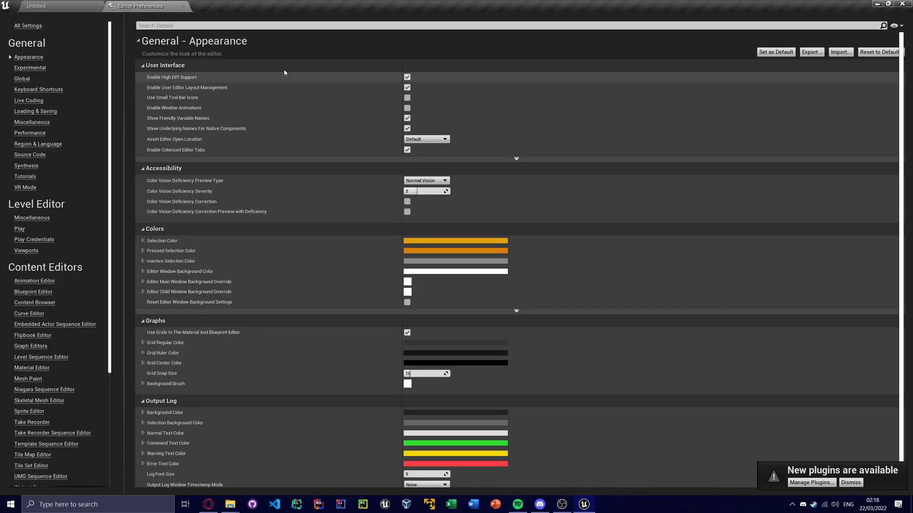
text(allow ch)
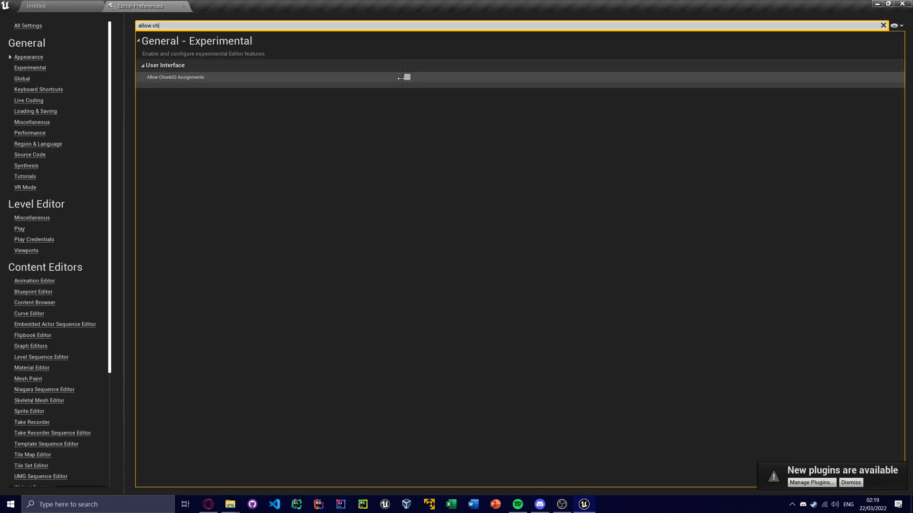
click(407, 77)
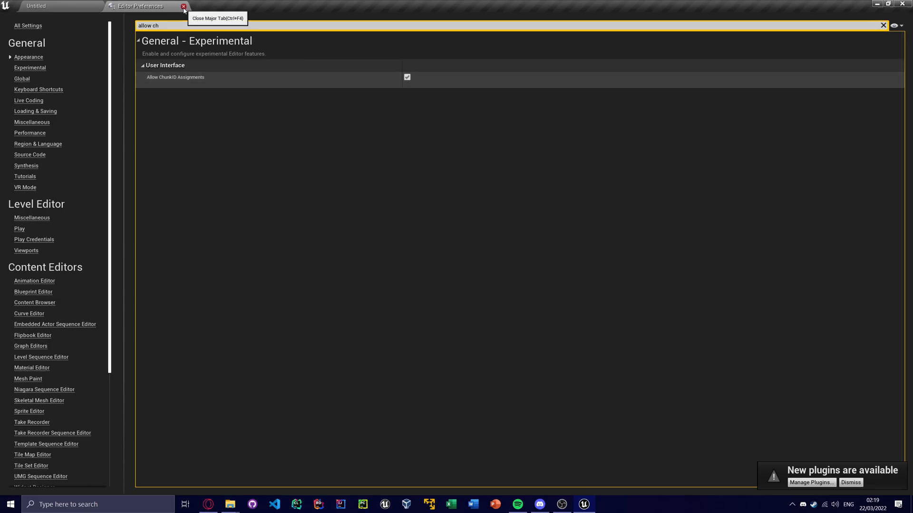
click(182, 6)
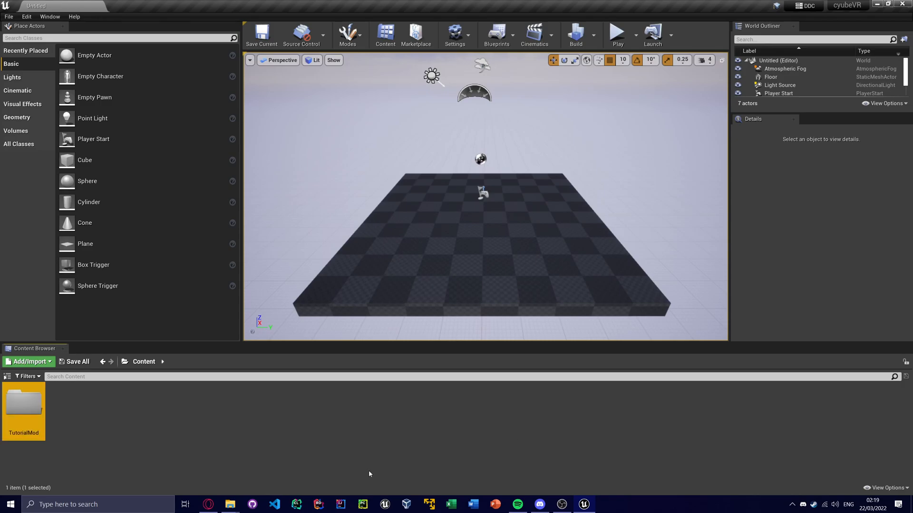
mouse_move(27, 420)
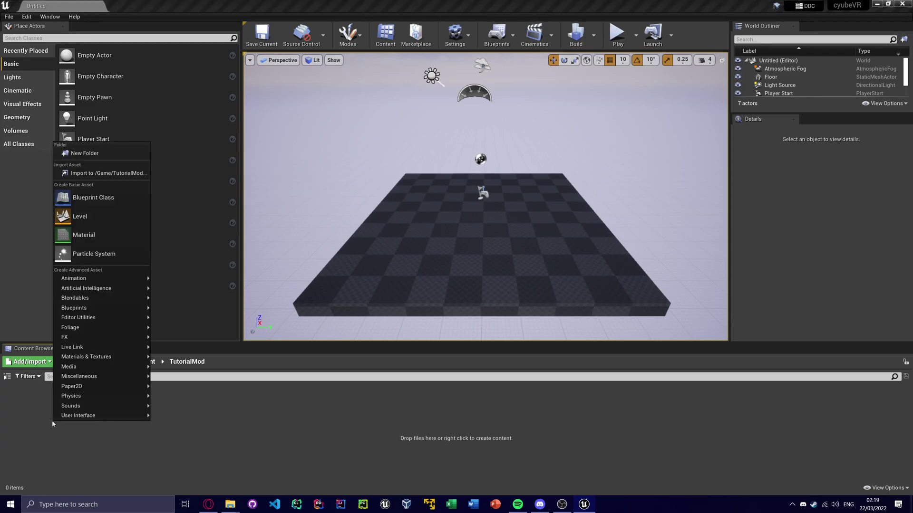
- Add a new level asset named InitMainMenu inside the TutorialMod folder
click(93, 197)
text(InitMainMenu)
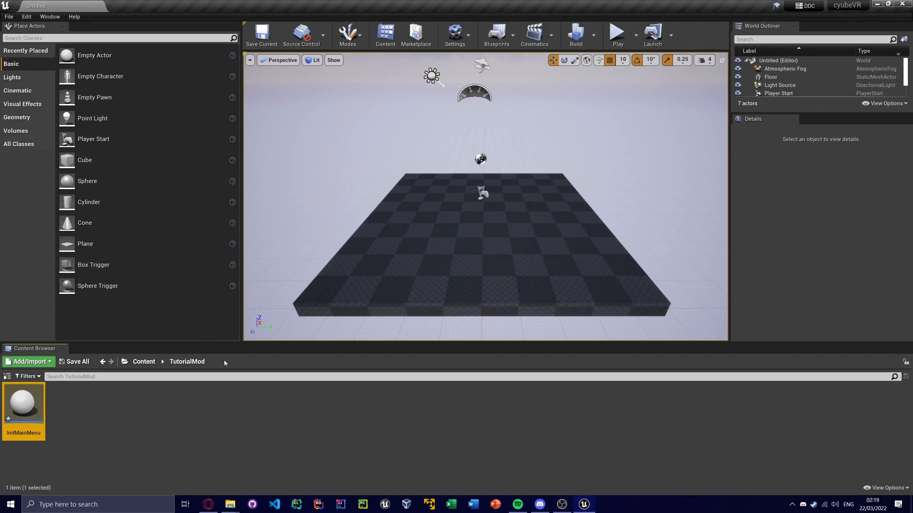
click(217, 423)
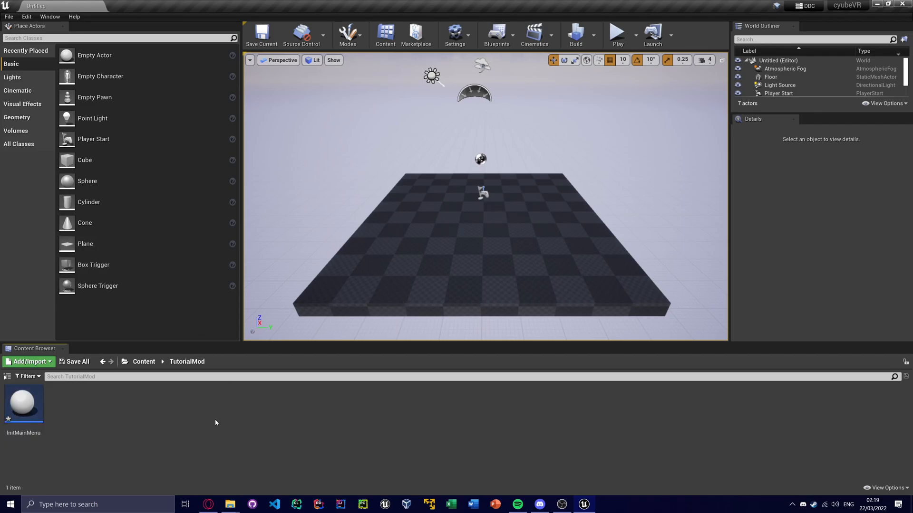
mouse_move(220, 424)
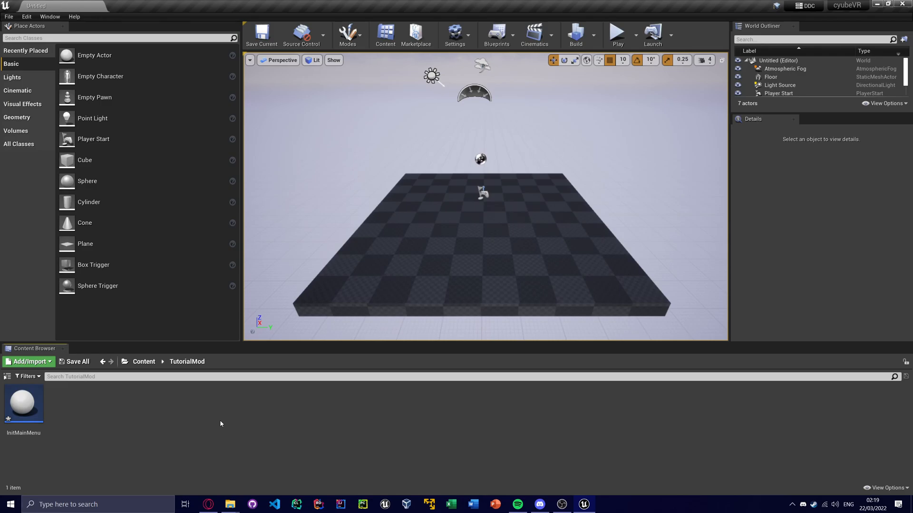
mouse_move(85, 439)
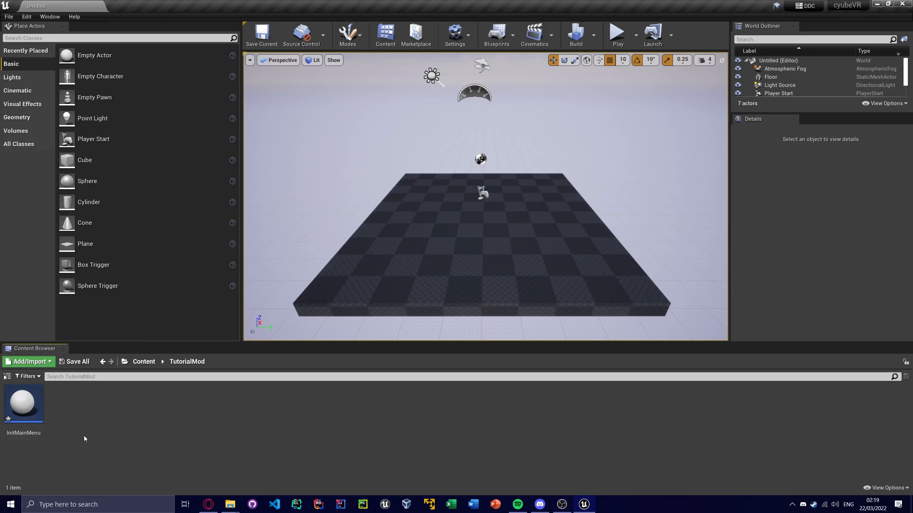
mouse_move(118, 210)
text(InitWorld)
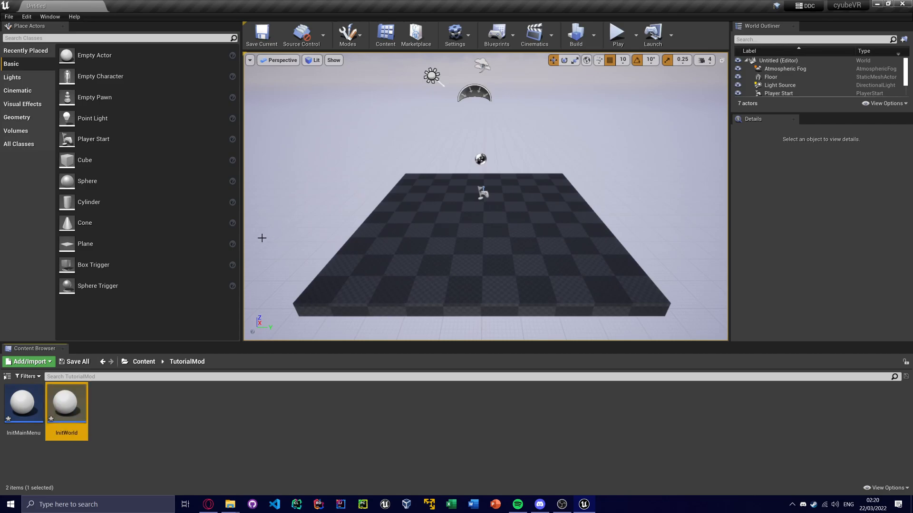
mouse_move(38, 401)
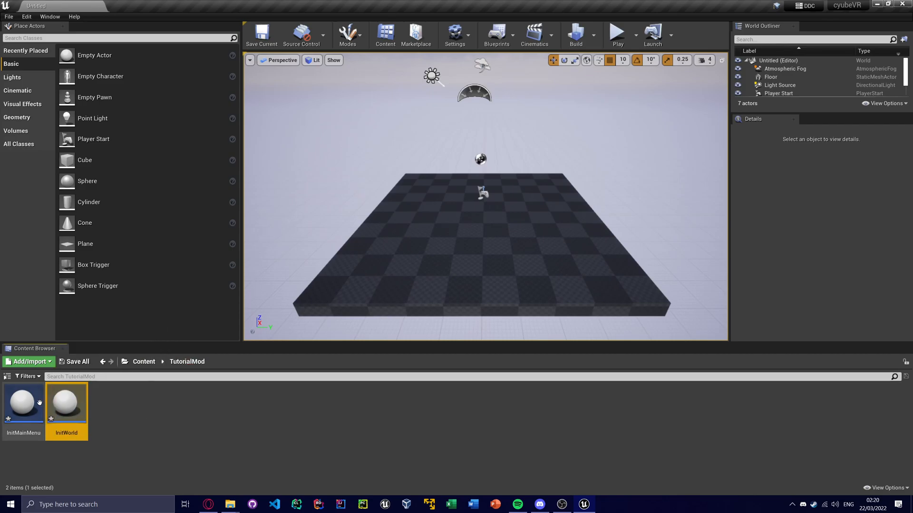
- Add an Actor Blueprint class to TutorialMod and start renaming it Mod_Tutorial
click(23, 410)
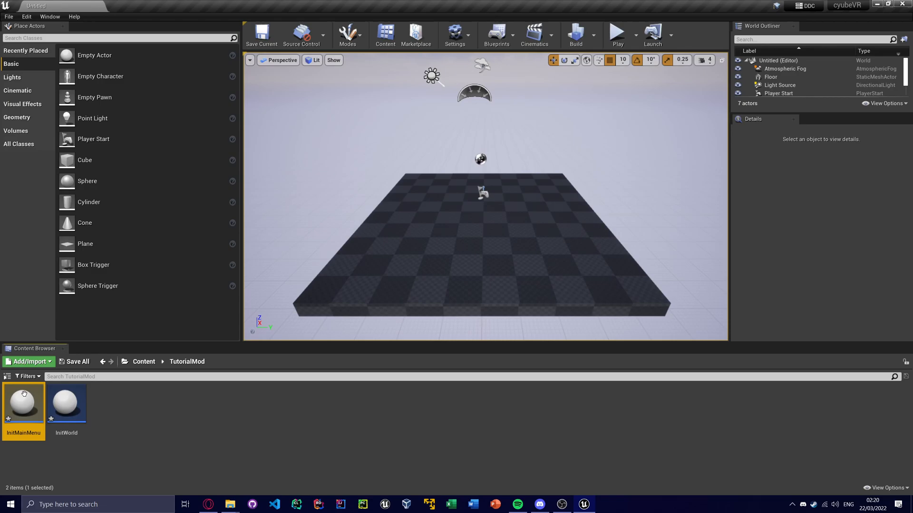
mouse_move(64, 405)
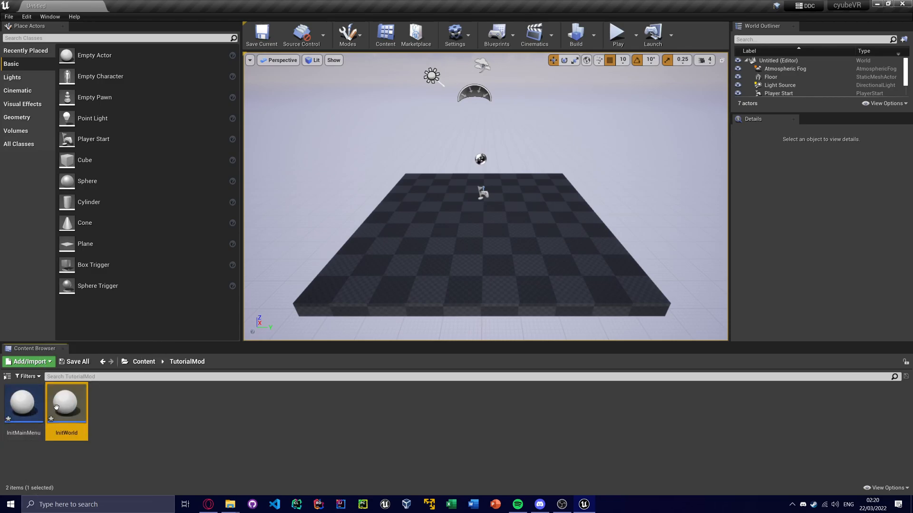
mouse_move(69, 402)
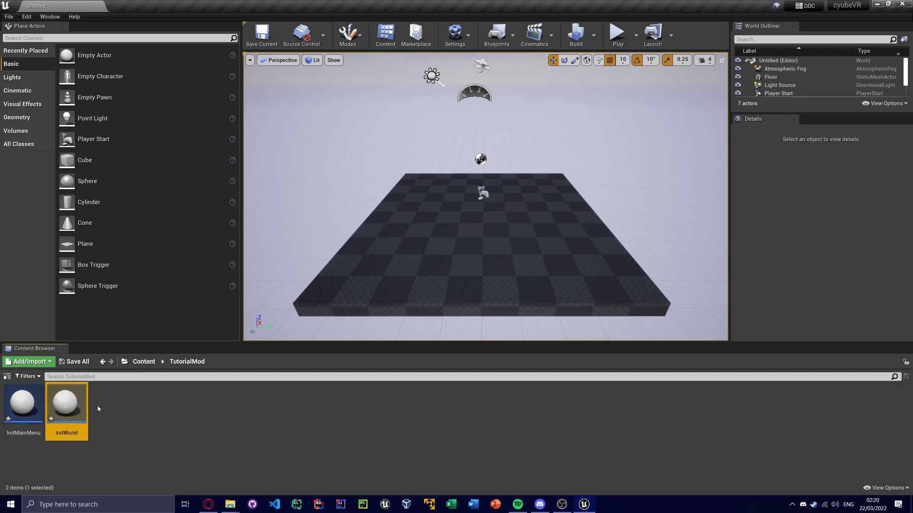
mouse_move(83, 405)
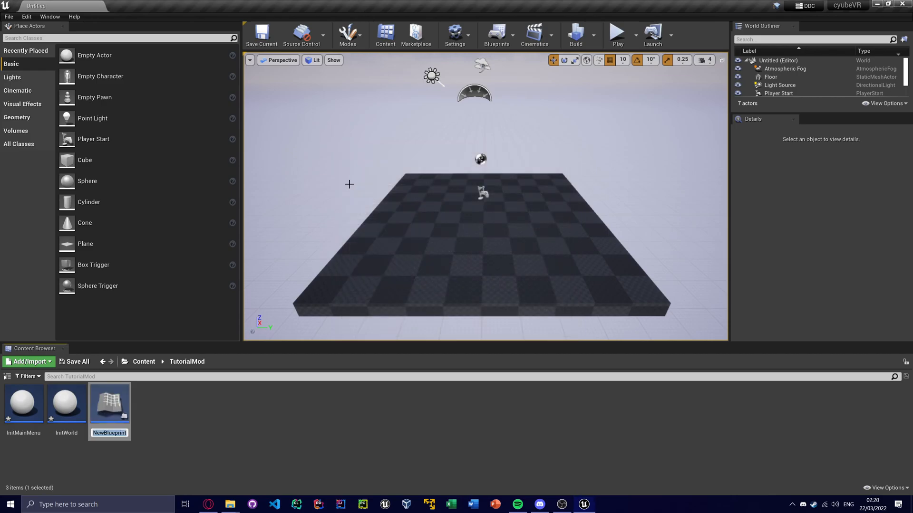
text(Mod_Tutor)
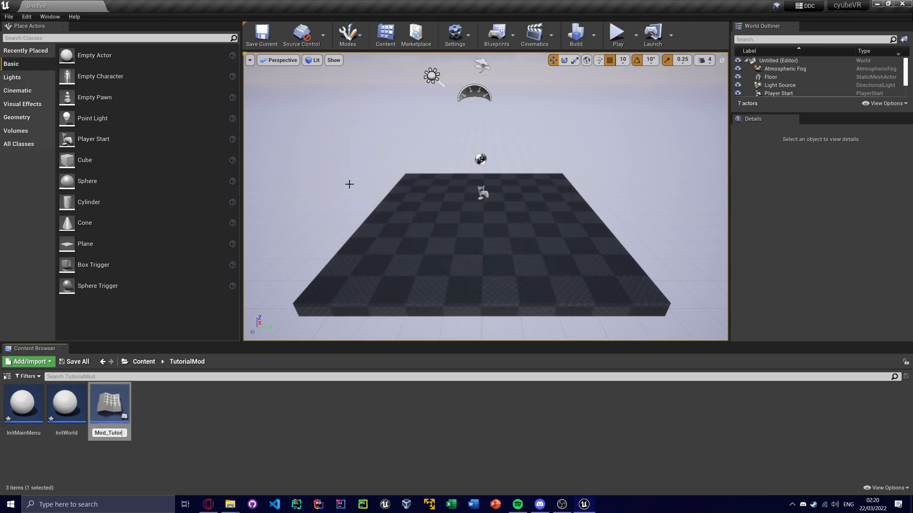
mouse_move(66, 401)
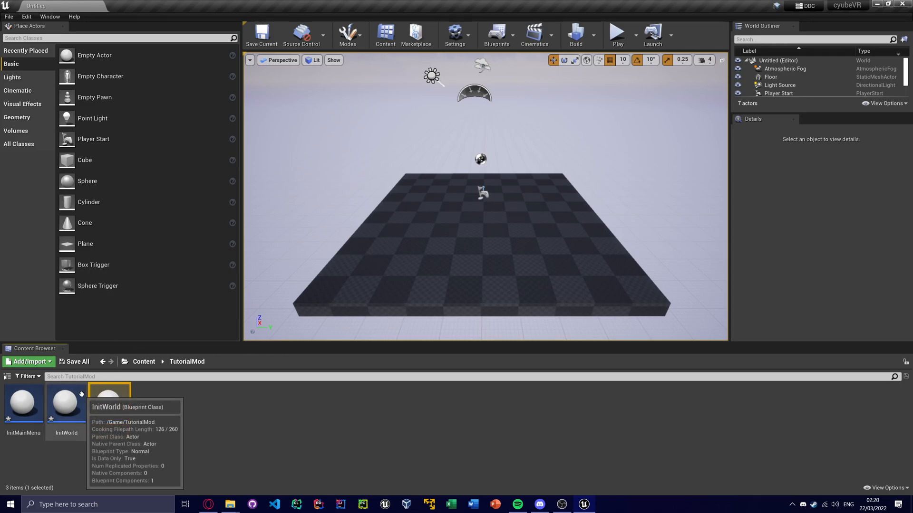
mouse_move(24, 400)
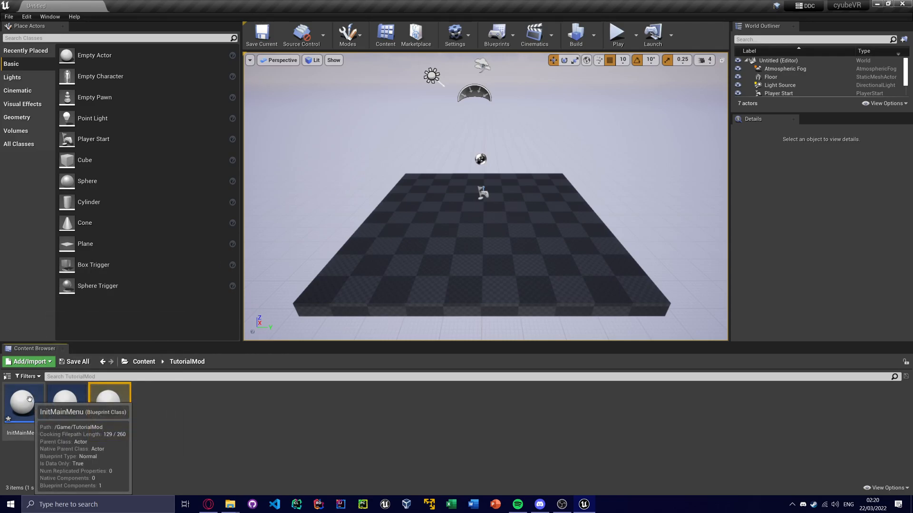
- Have InitMainMenu's SpawnActor use class Mod Tutorial with a Make Transform, then return to the level
double_click(23, 405)
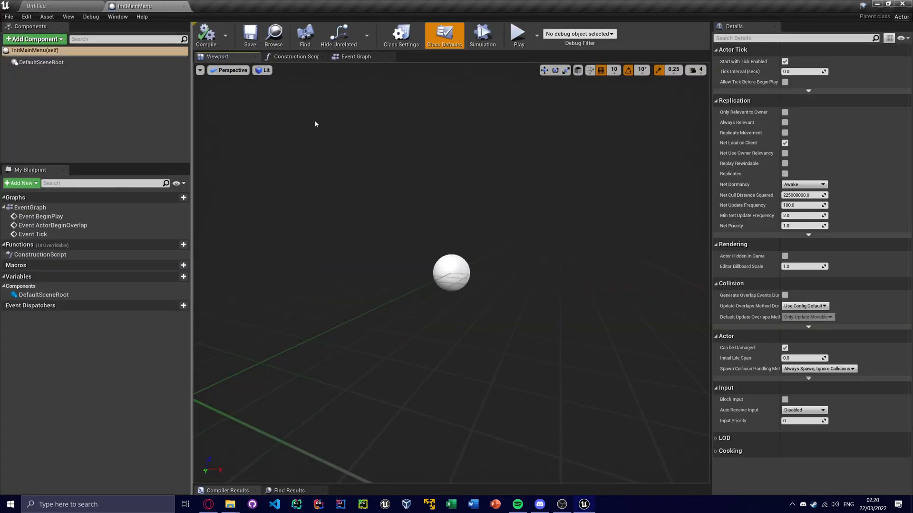
click(355, 57)
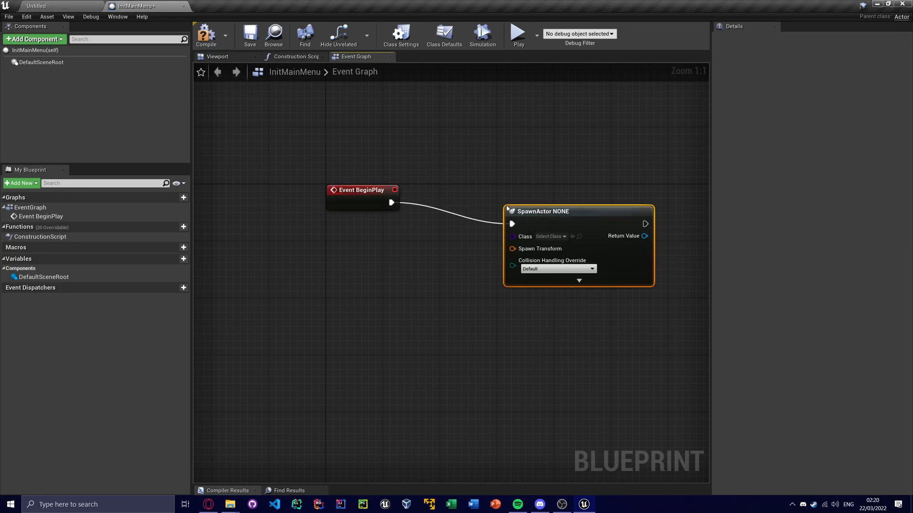
click(547, 236)
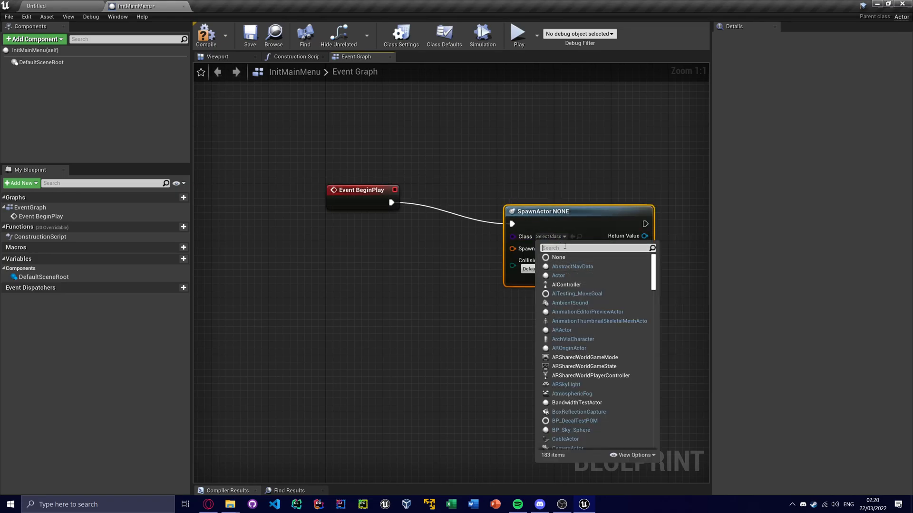
text(mod_)
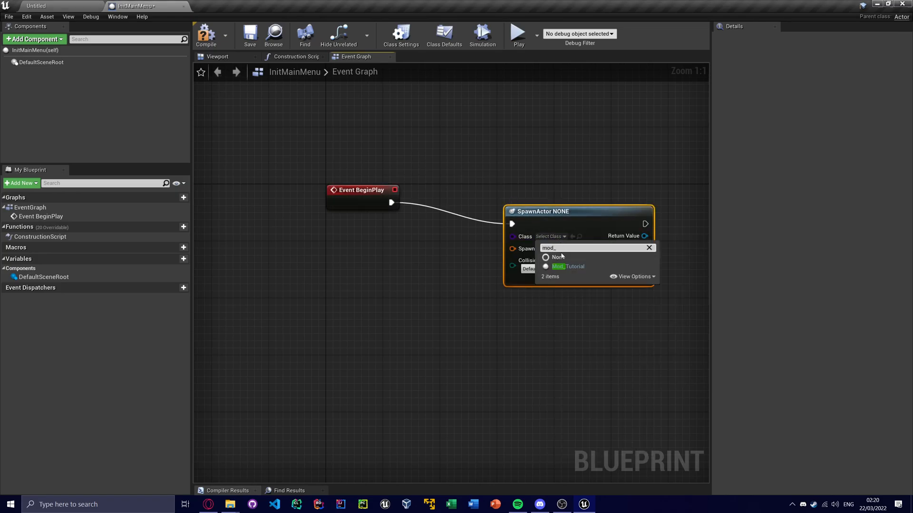
click(567, 266)
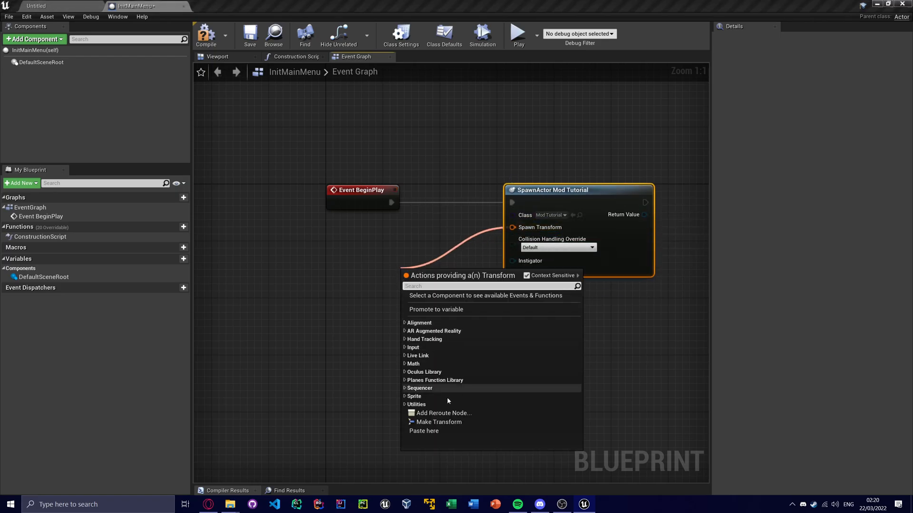
click(440, 422)
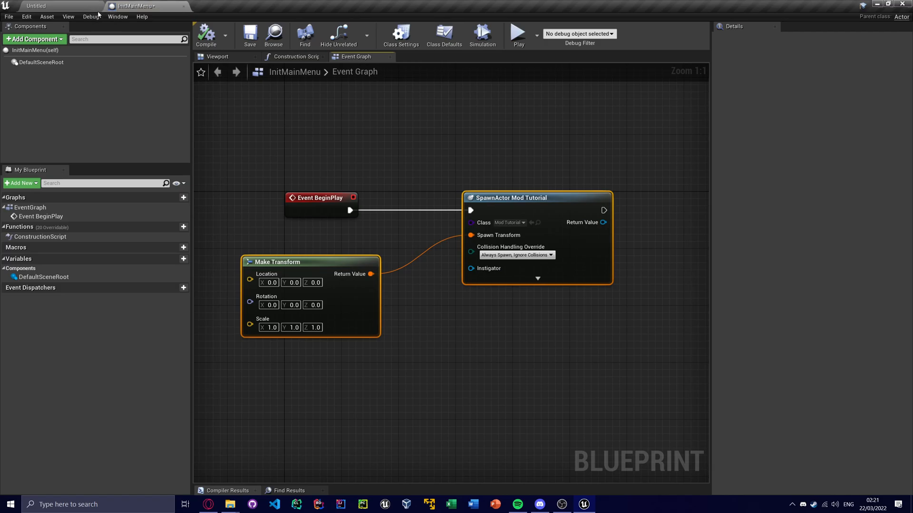
click(222, 35)
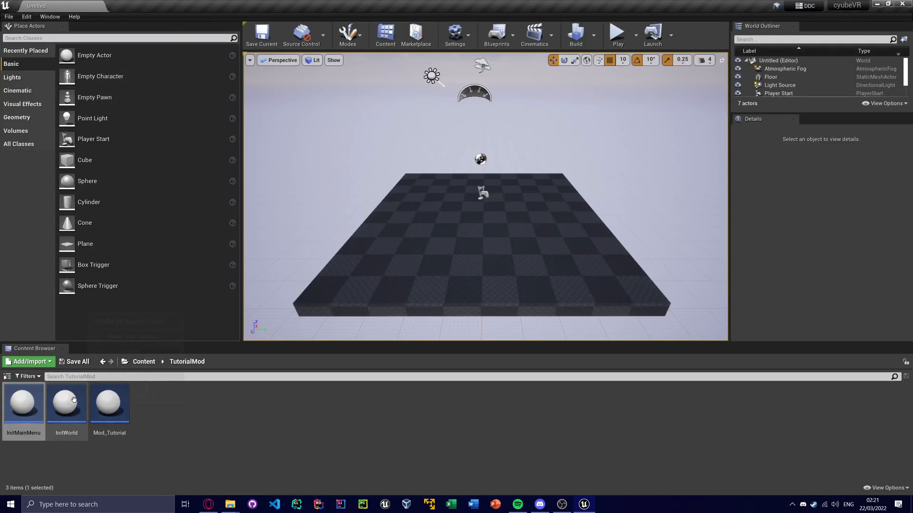
- Briefly check InitWorld, then open Mod_Tutorial's blueprint editor full screen
double_click(66, 403)
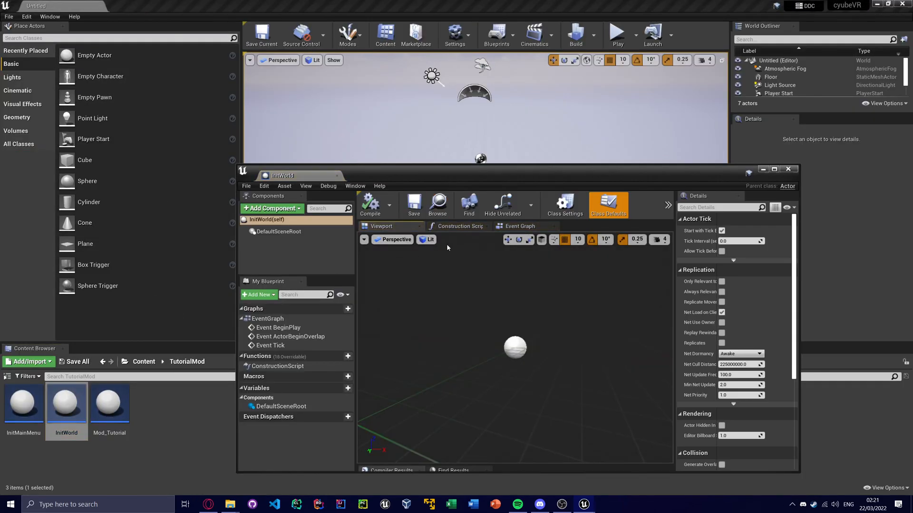
click(520, 226)
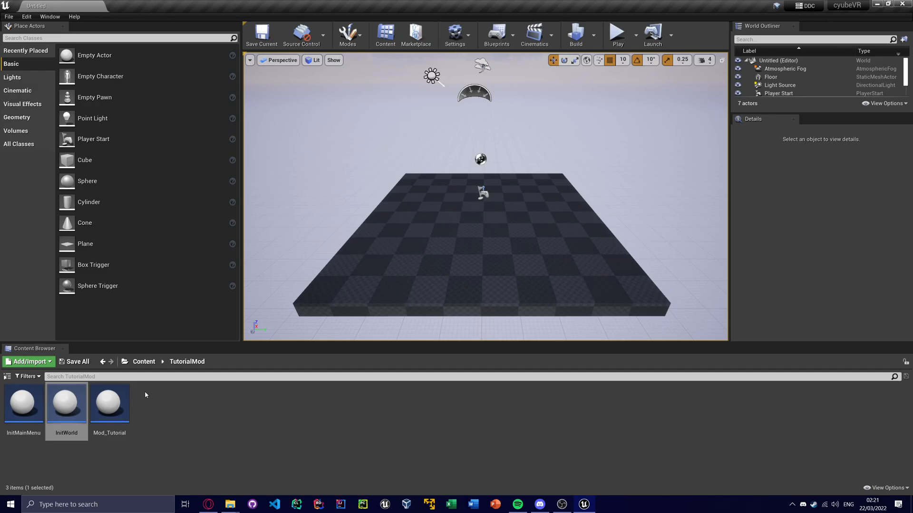
double_click(110, 403)
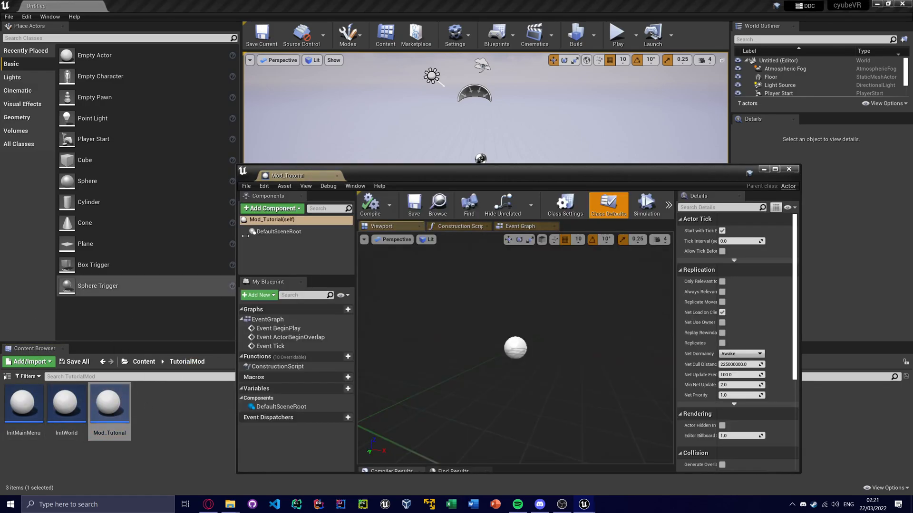
click(774, 169)
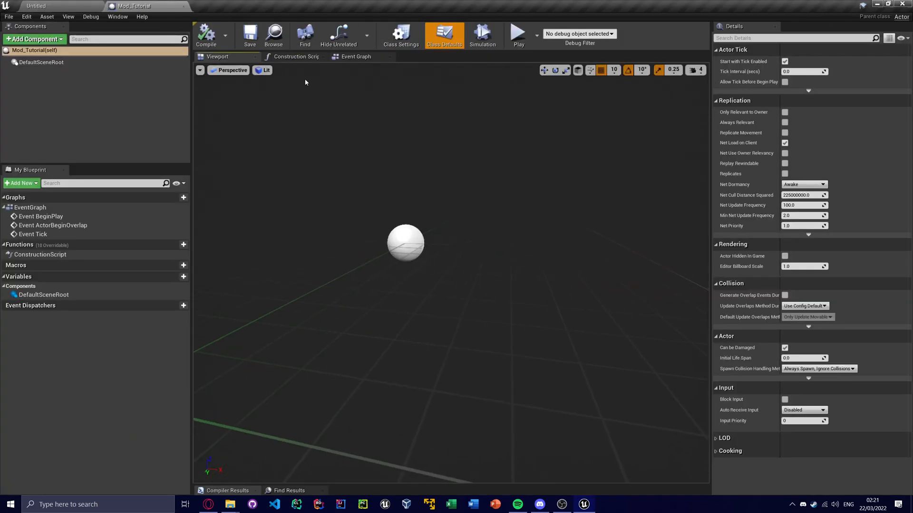
- Add a variable named Rotation of type Rotator in Mod_Tutorial's event graph
click(355, 57)
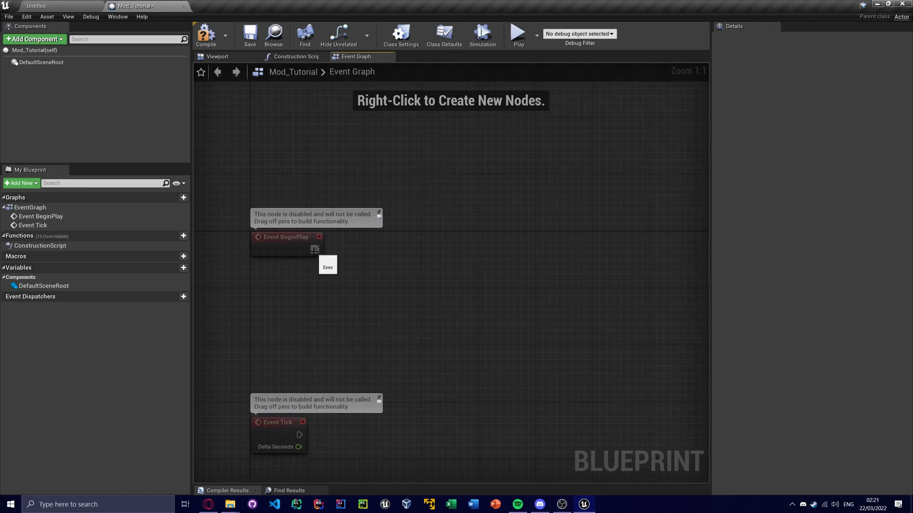
drag(314, 249, 372, 265)
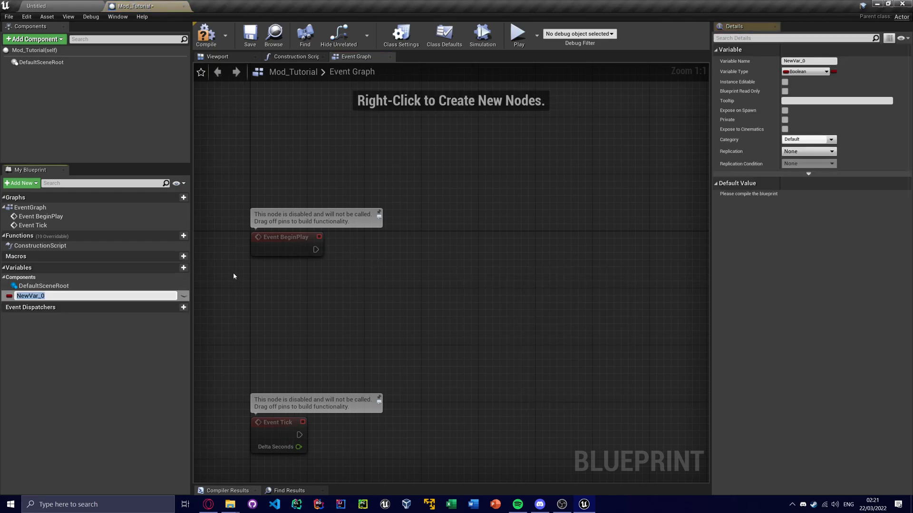
text(Rotation)
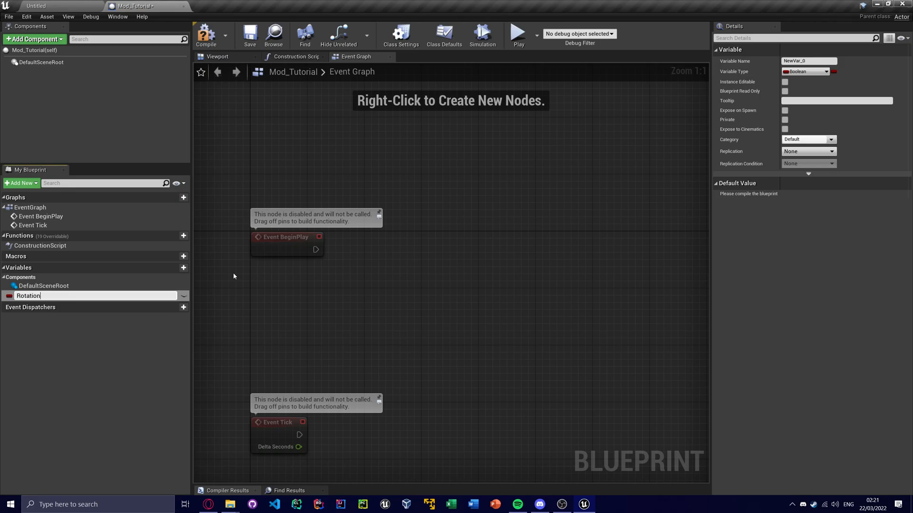
click(825, 72)
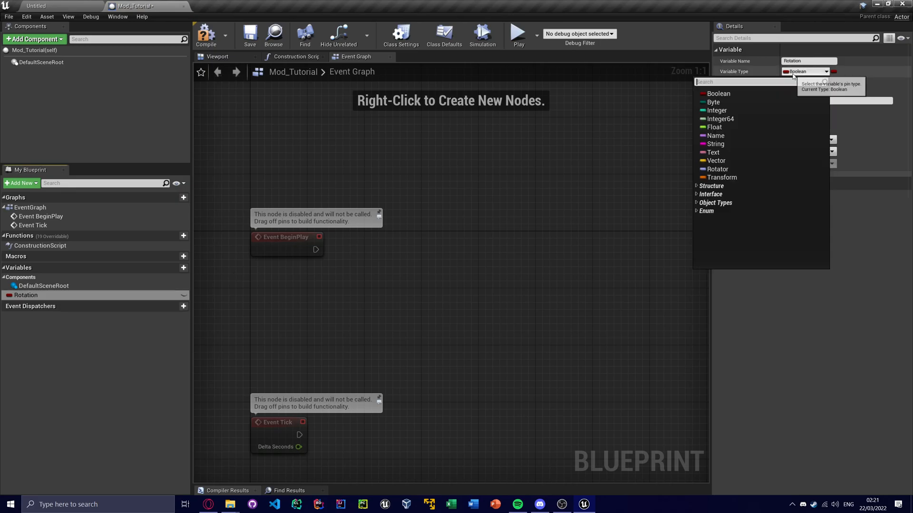
click(717, 169)
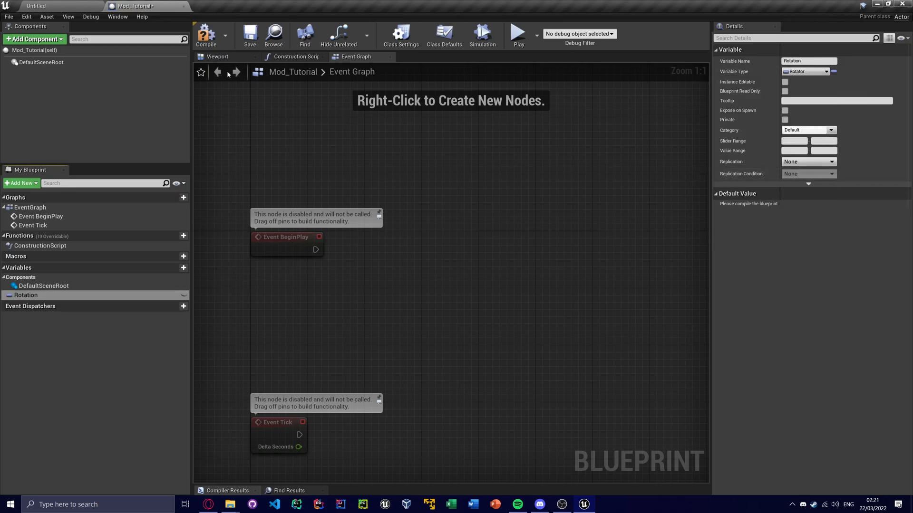
- From BeginPlay set a looping timer calling a new custom event NewRotation
drag(317, 249, 447, 263)
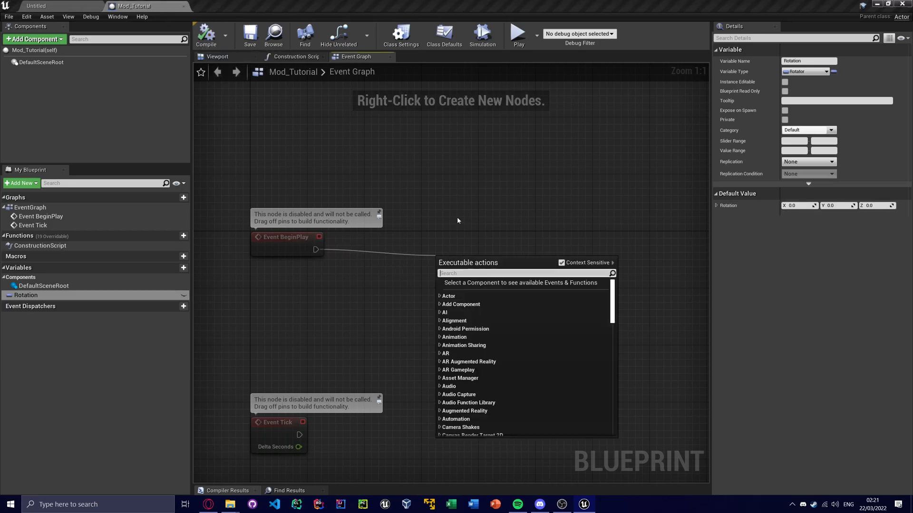
text(set t)
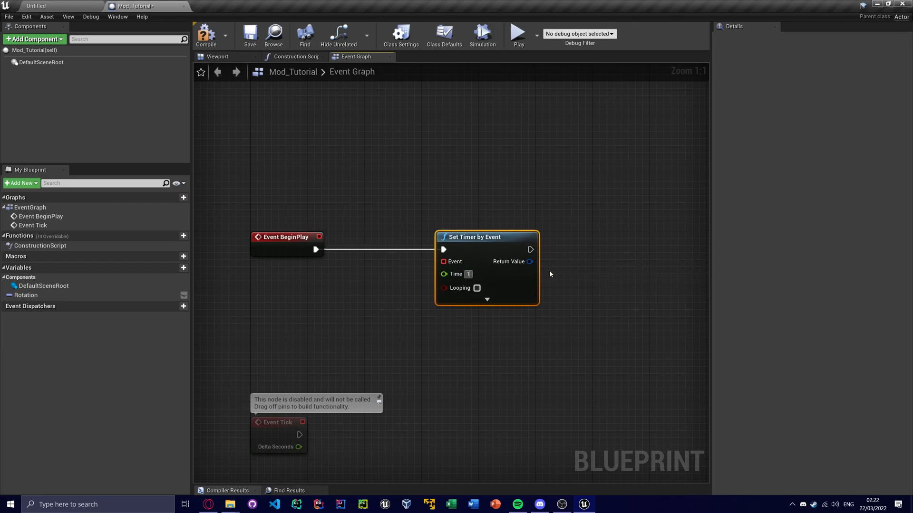
click(477, 288)
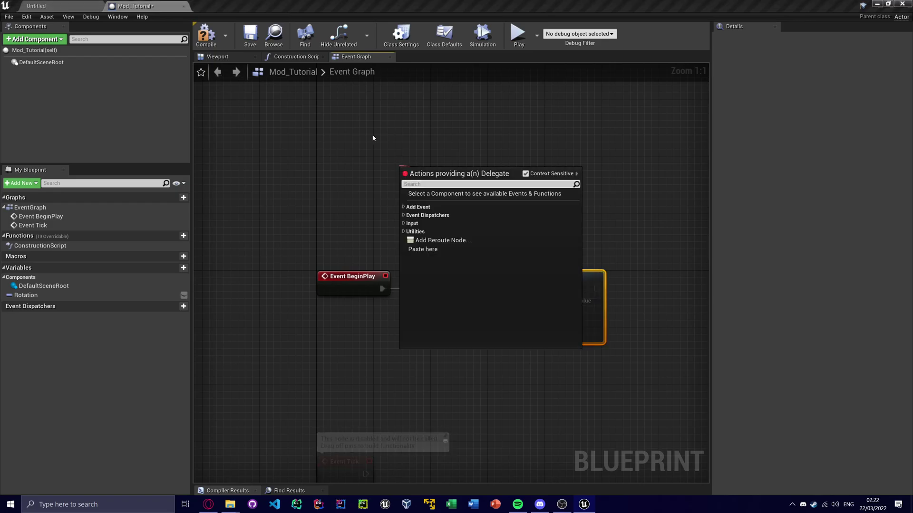
text(add)
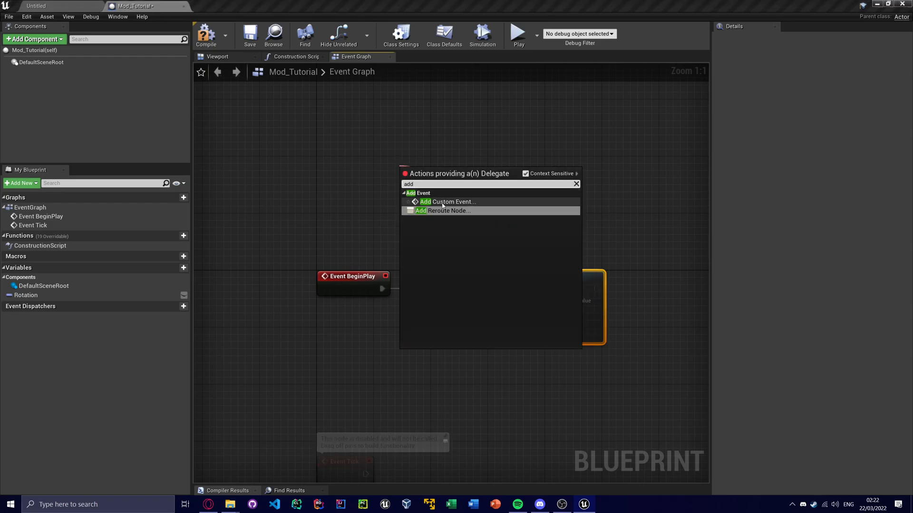
click(445, 202)
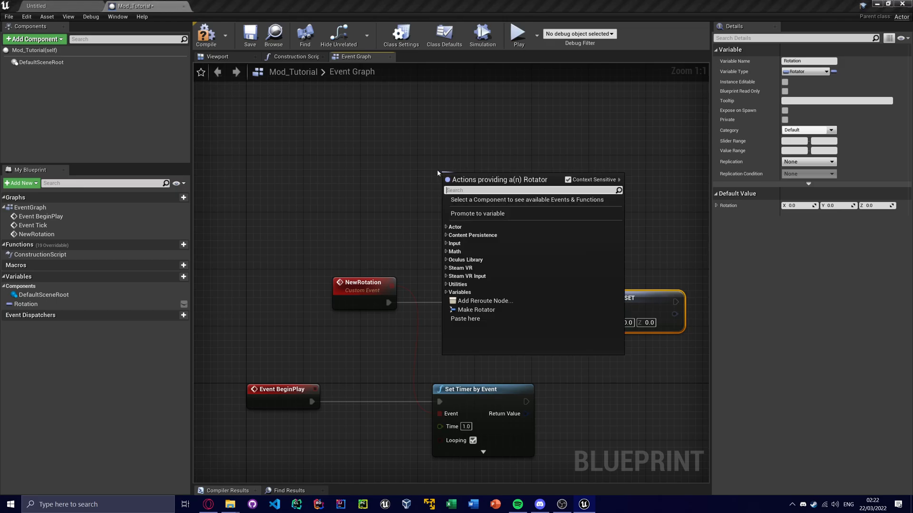
- Arrange the random-float Make Rotator feeding SET Rotation and bring Event Tick into view
click(475, 310)
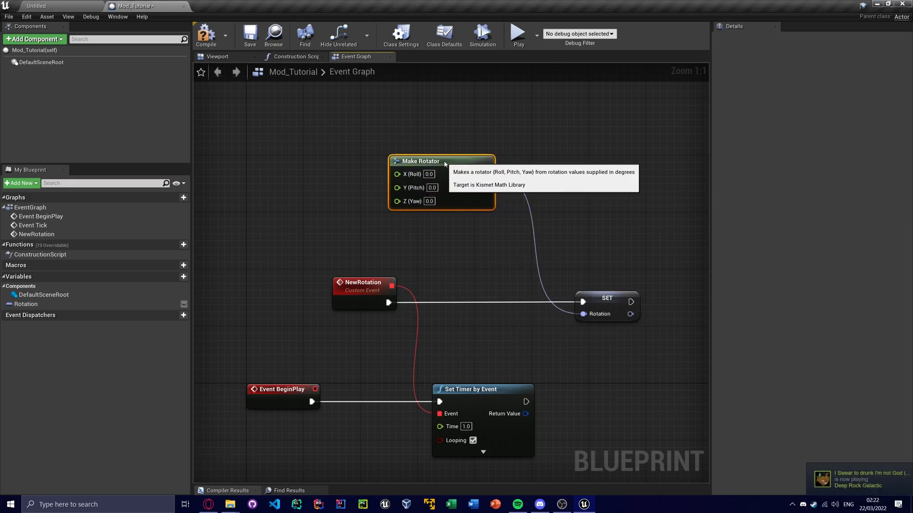
drag(396, 173, 405, 169)
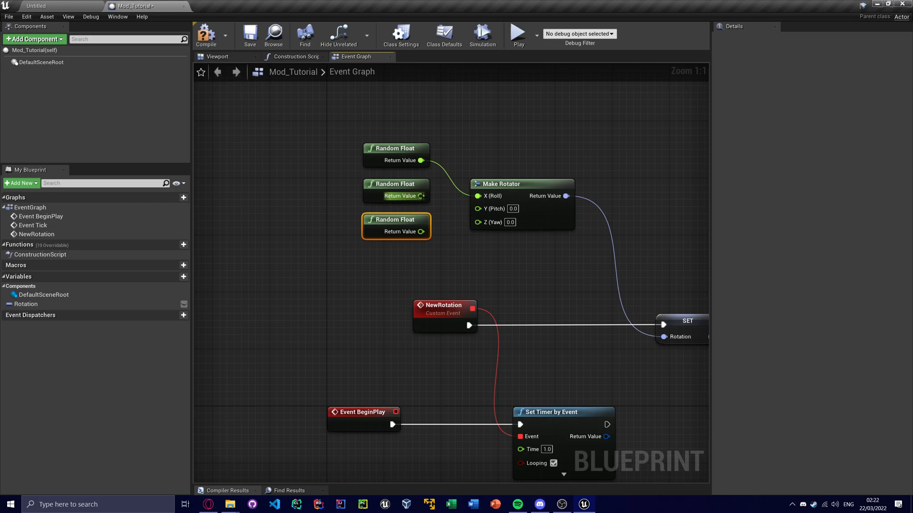
drag(421, 232, 478, 219)
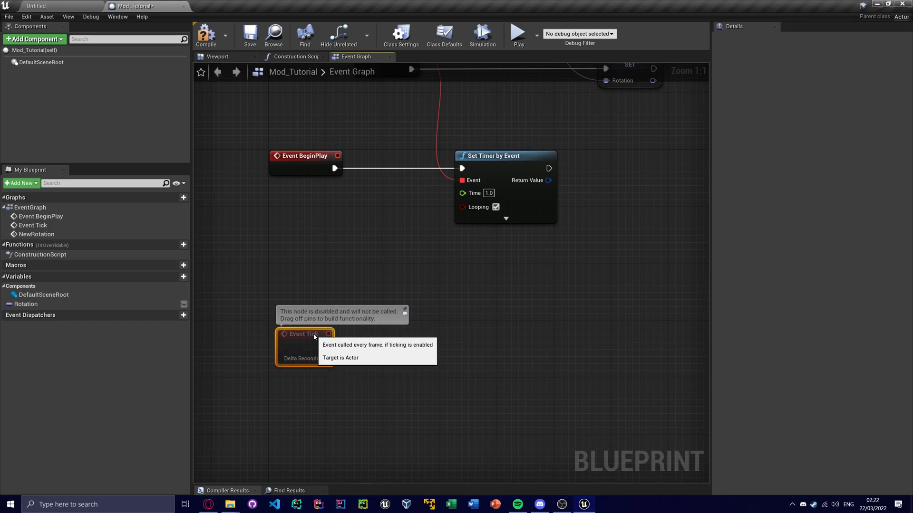
- Try an AddWorldRotation node after Event Tick
drag(328, 333, 487, 321)
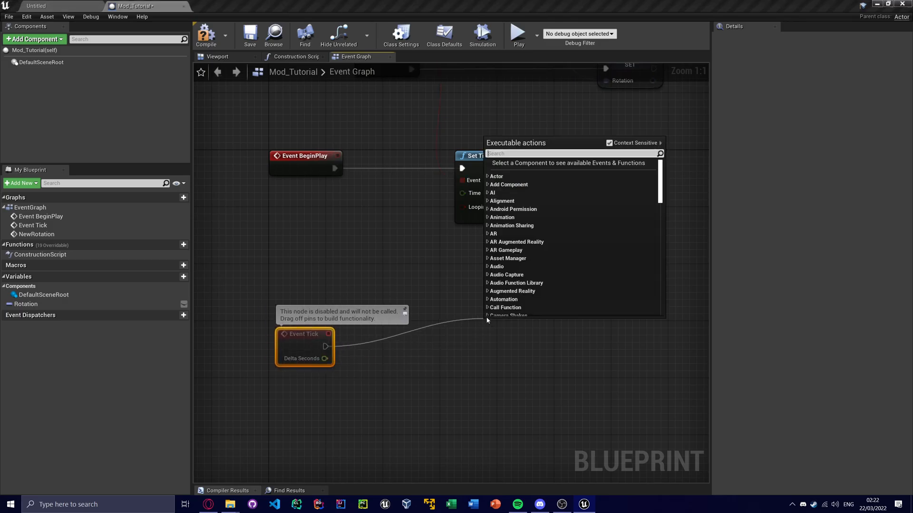
text(a)
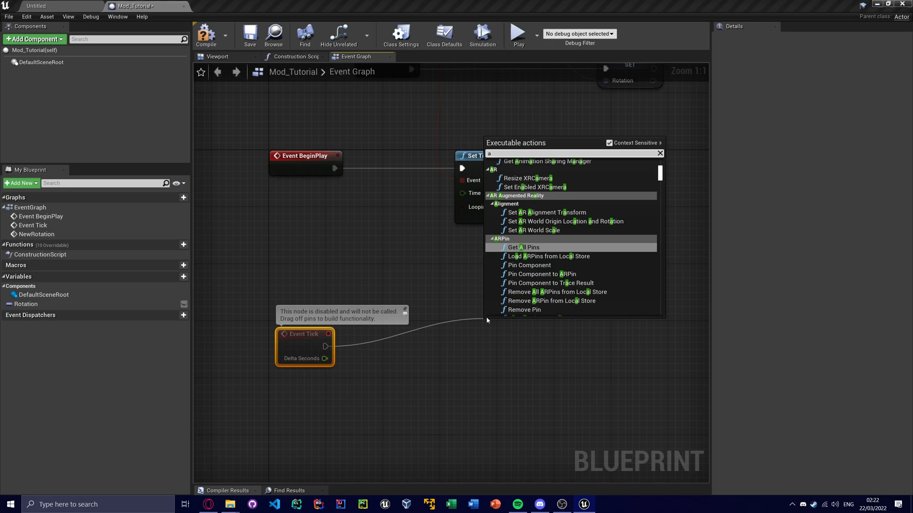
text(addworld)
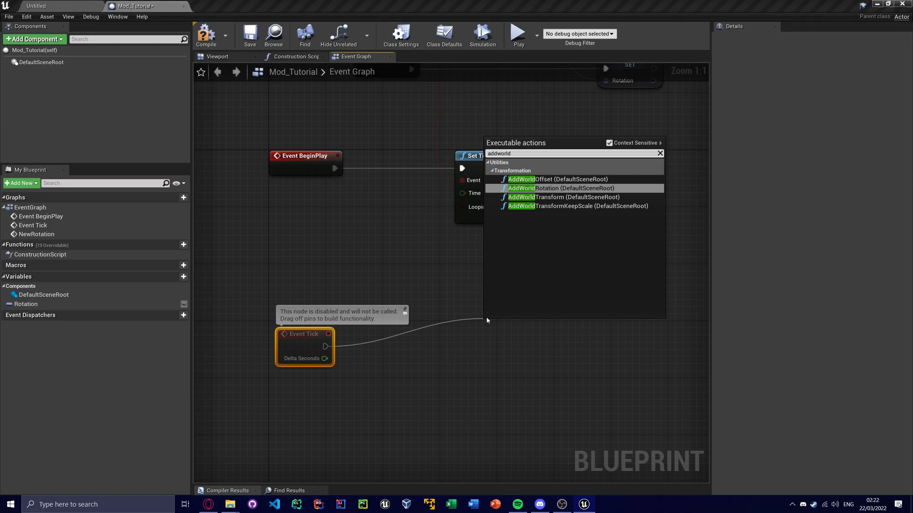
click(521, 188)
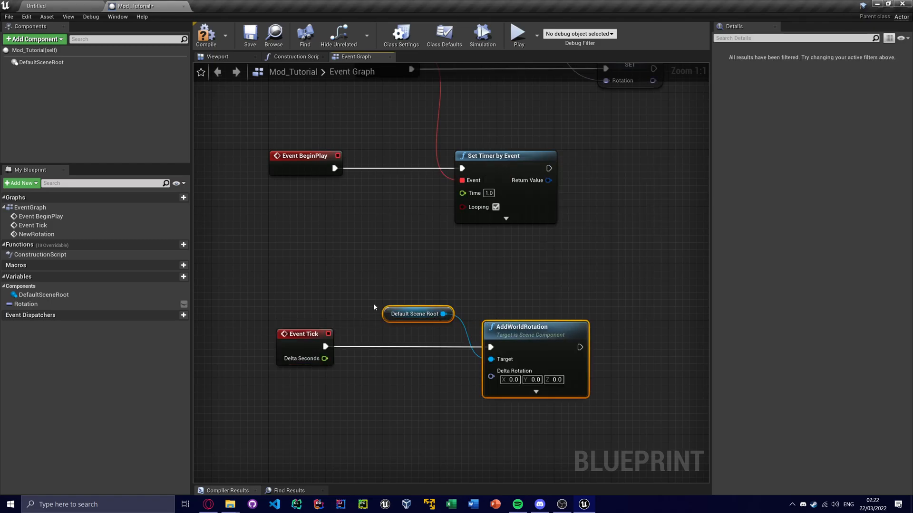
mouse_move(380, 303)
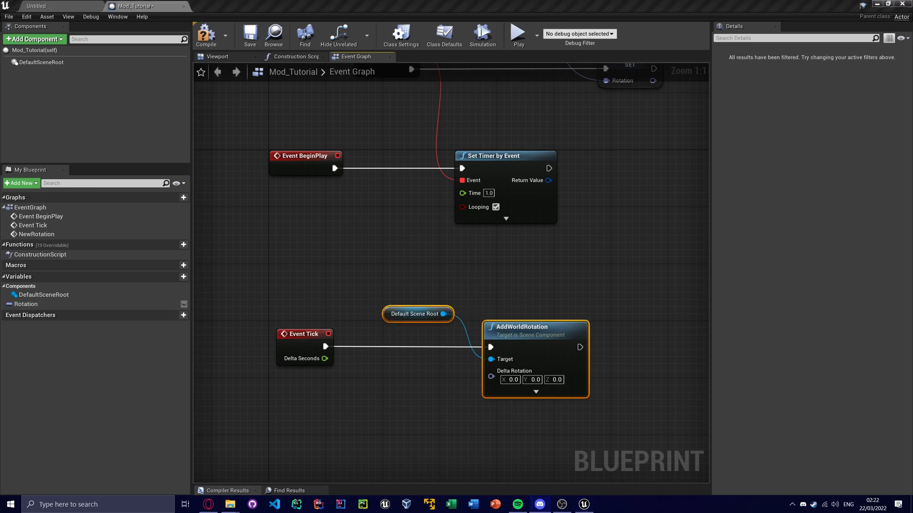
mouse_move(337, 290)
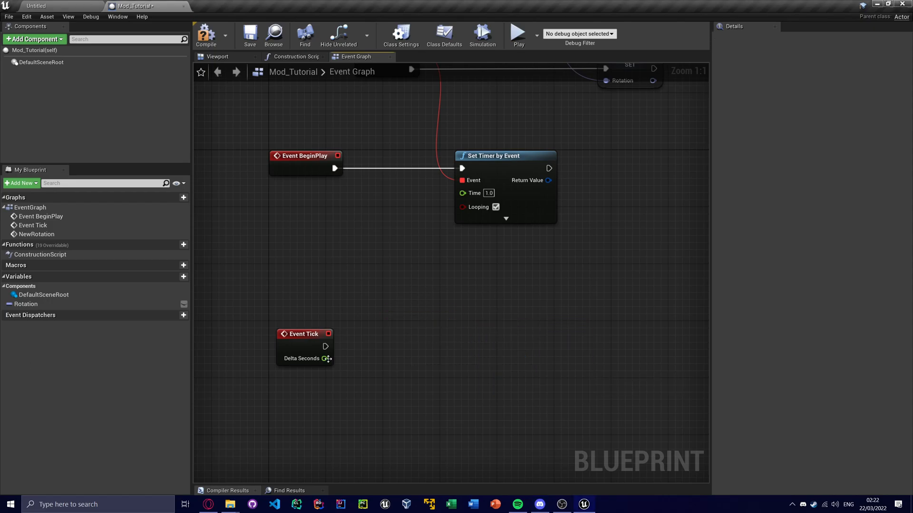
- Drive AddActorWorldRotation from Event Tick with Get Player Pawn as target and Rotation as delta
drag(326, 346, 485, 335)
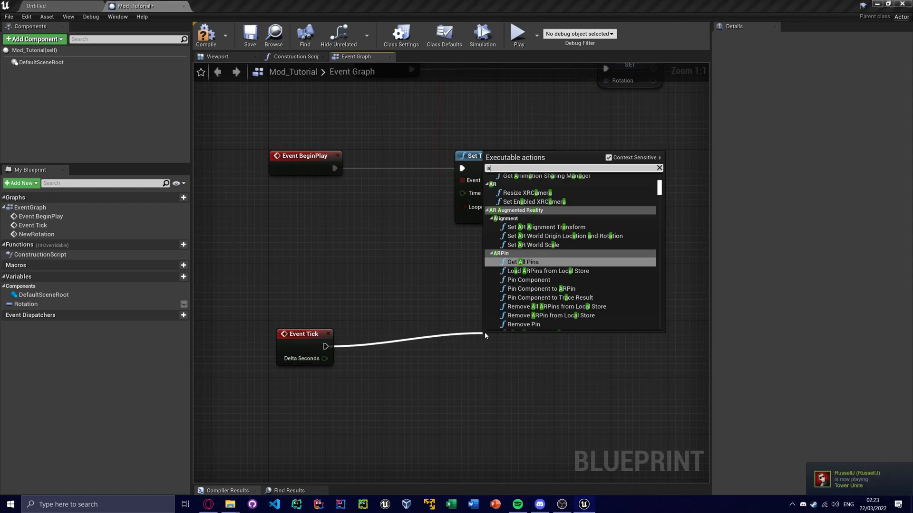
text(ddactor)
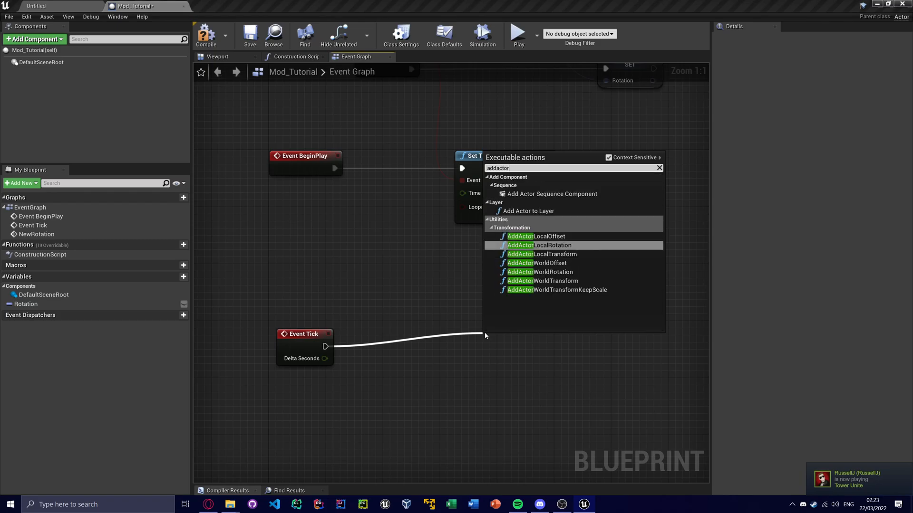
mouse_move(536, 263)
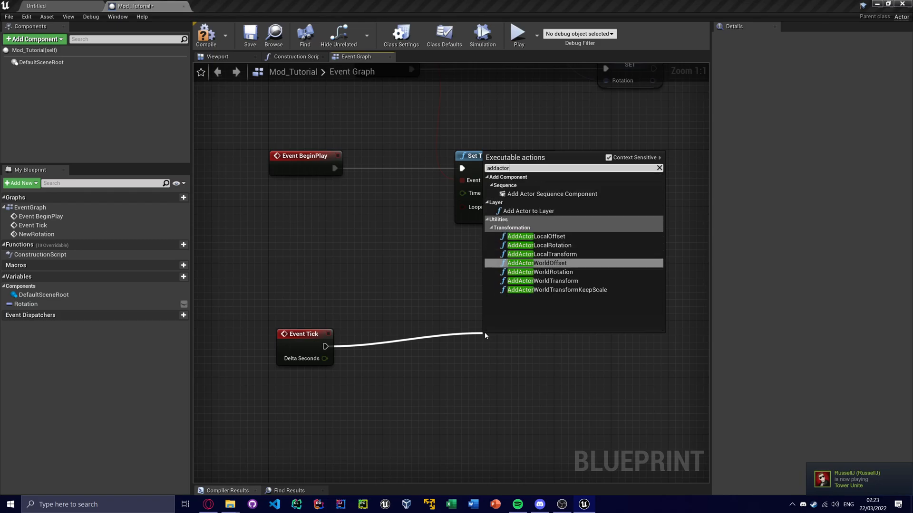
click(539, 272)
text(get)
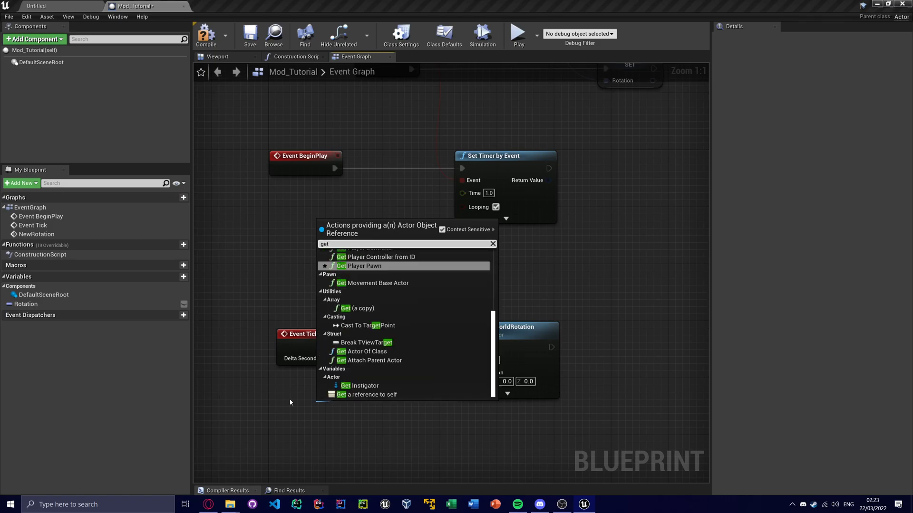
click(364, 267)
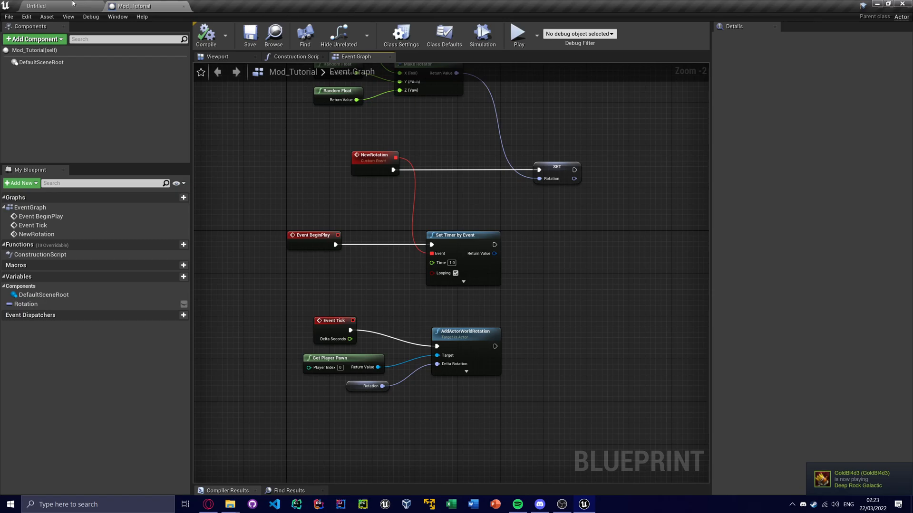
- Assign InitMainMenu, InitWorld and Mod_Tutorial to chunk ID 42 via Asset Actions
click(43, 6)
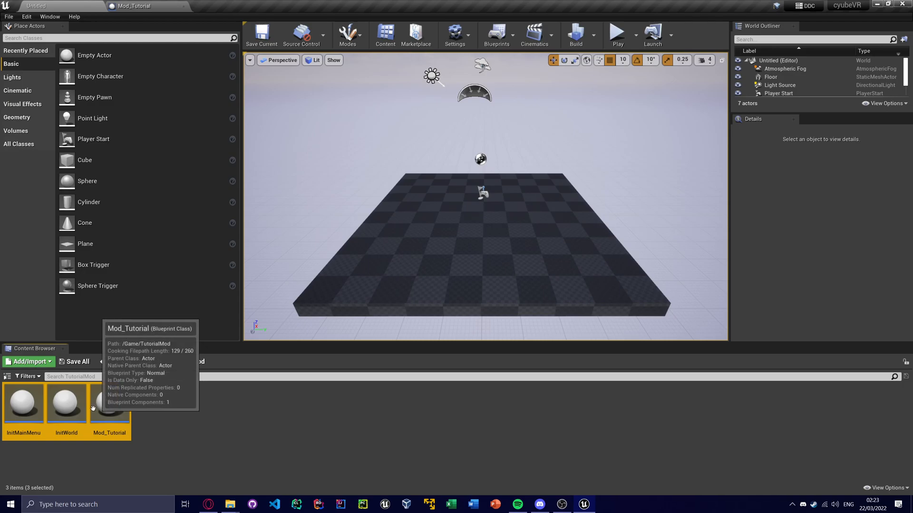
mouse_move(67, 139)
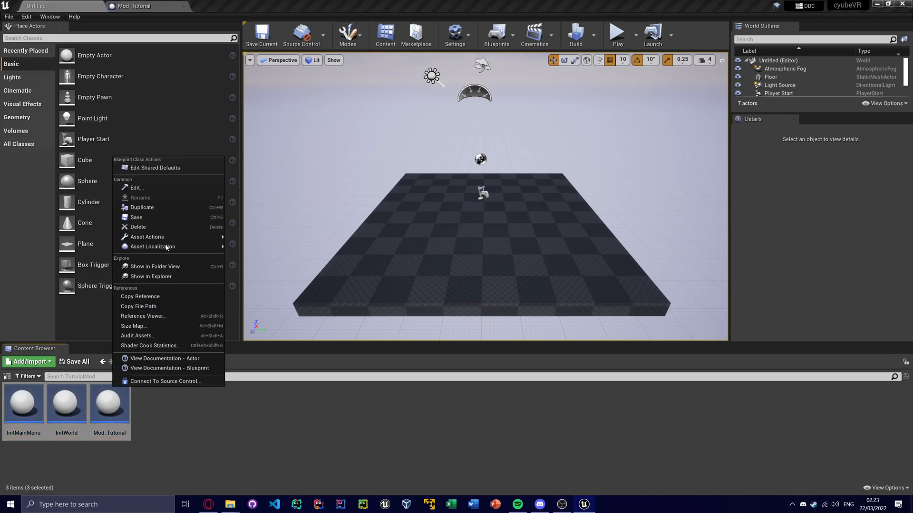
click(277, 353)
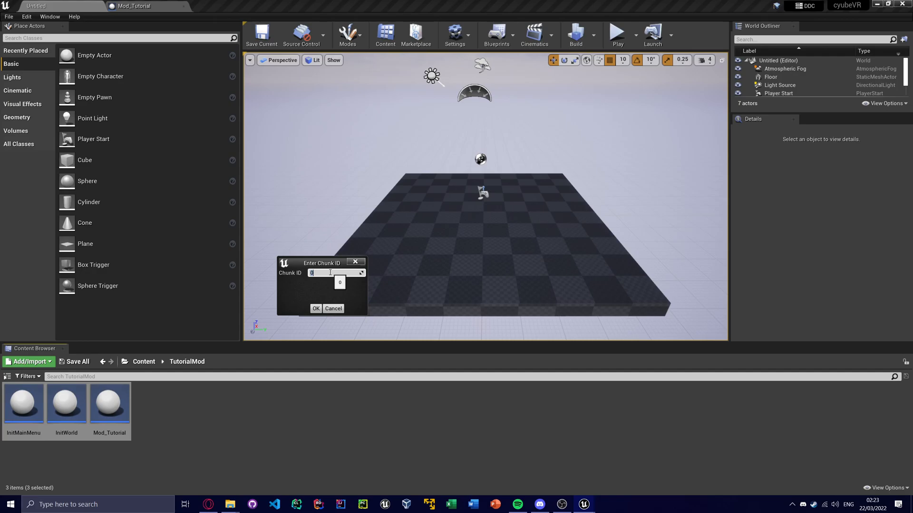
text(42)
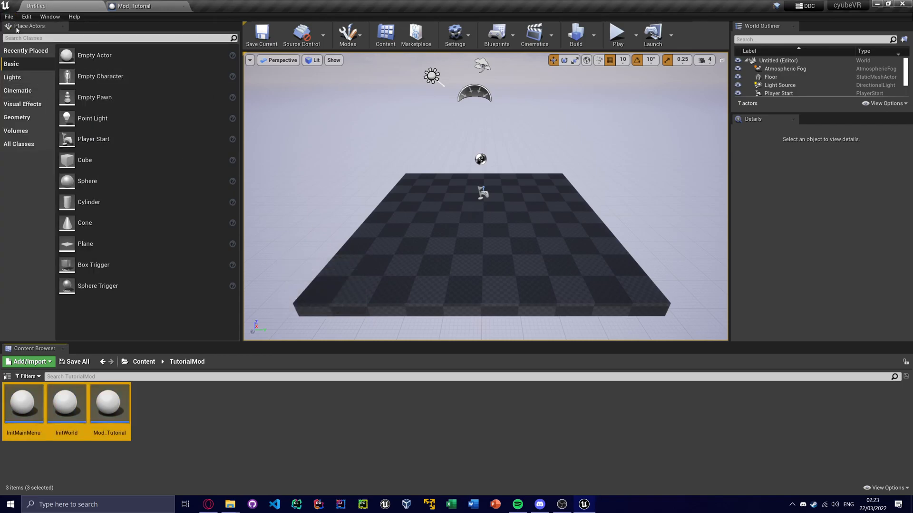
- Package the project for Windows (64-bit) into the MODS\Tutorial output folder
click(10, 17)
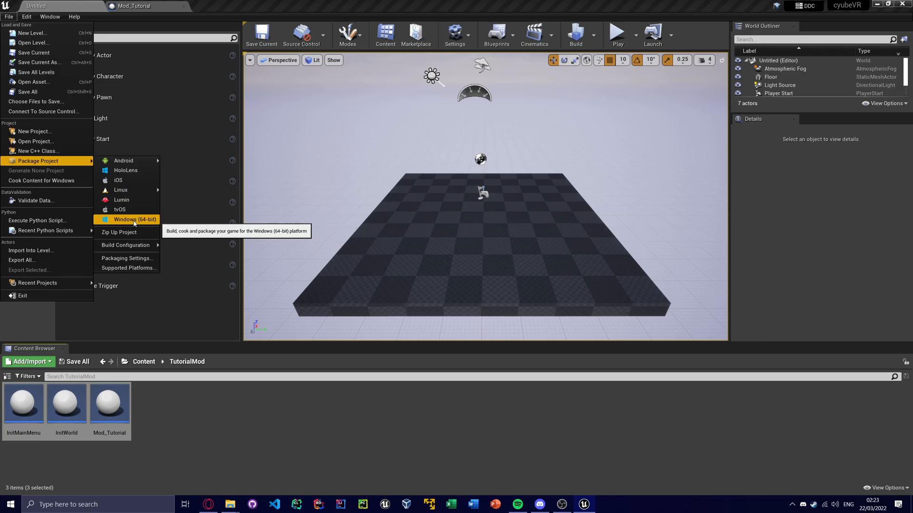
click(135, 220)
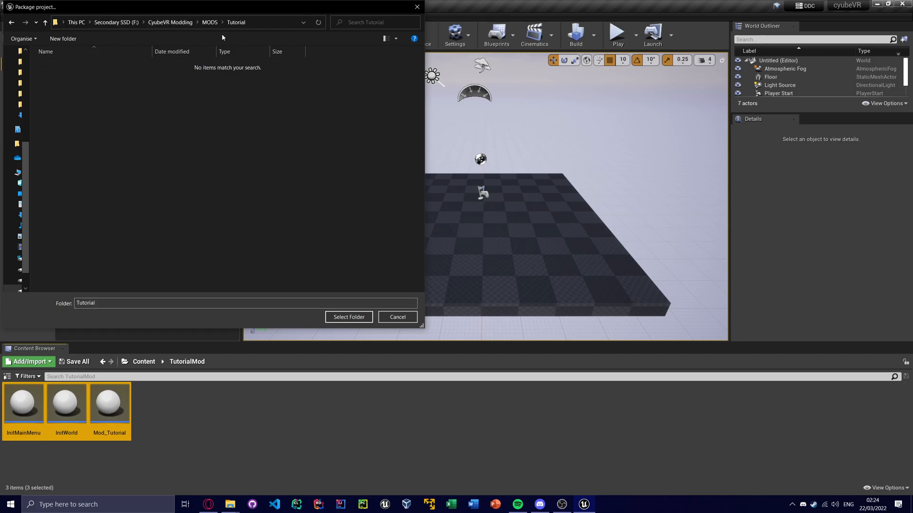
click(347, 317)
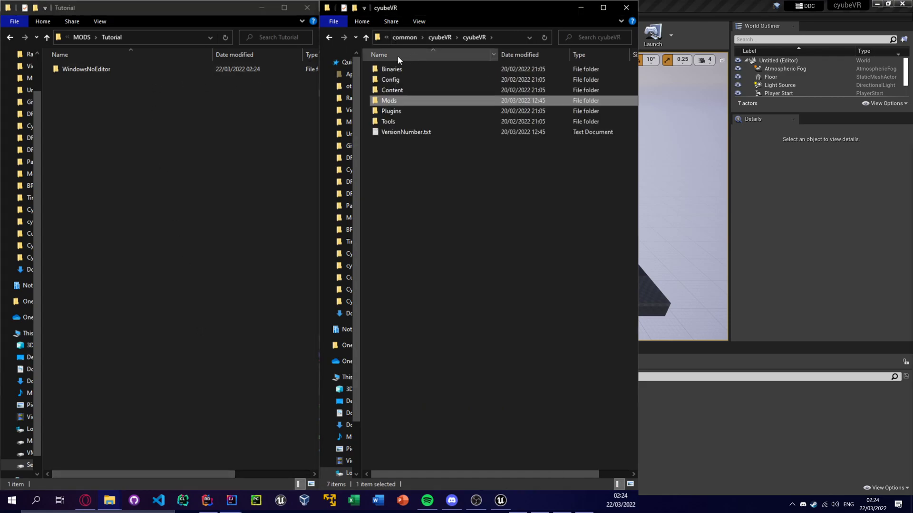
- Browse the WindowsNoEditor Content output and navigate into cyubeVR's Mods\UE4Mods folder
double_click(86, 68)
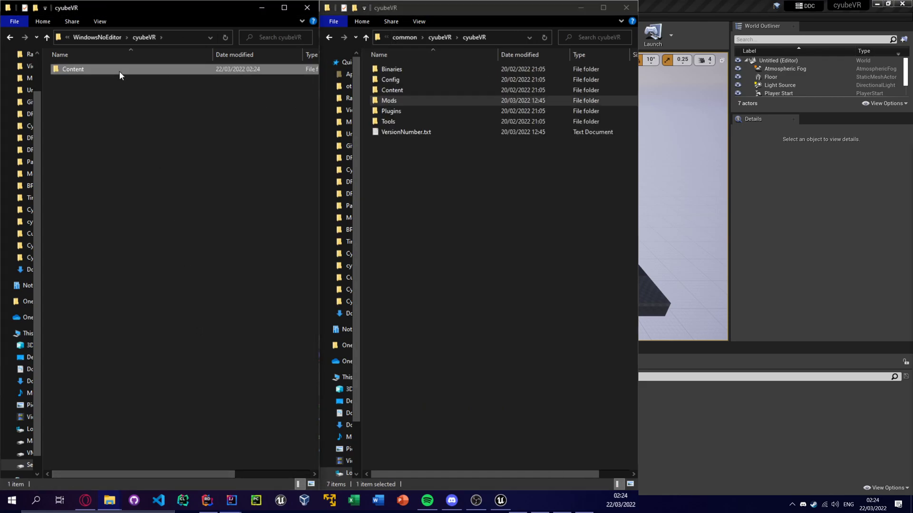
double_click(73, 68)
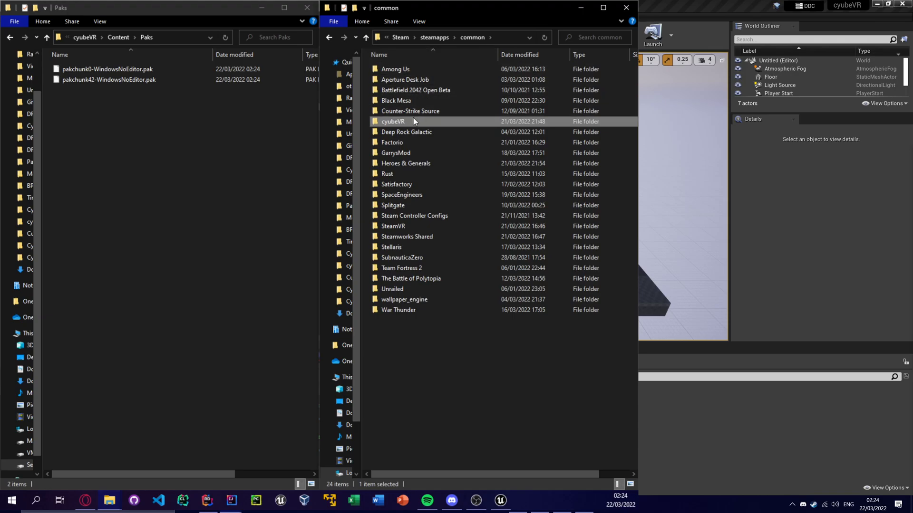
double_click(388, 122)
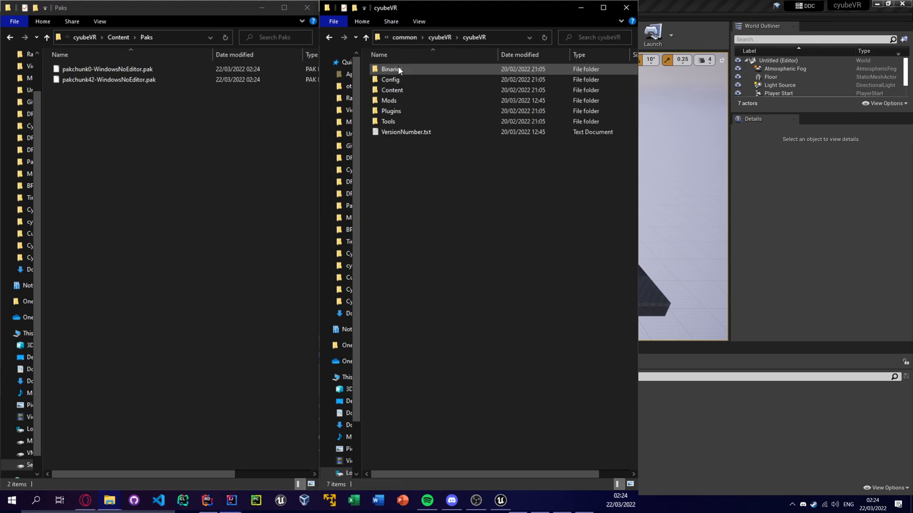
double_click(392, 101)
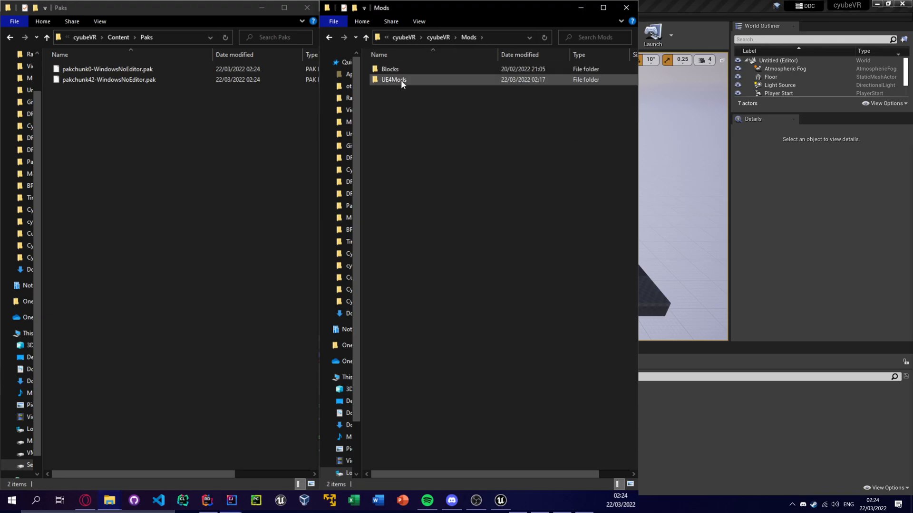
double_click(391, 80)
text(Tutorial)
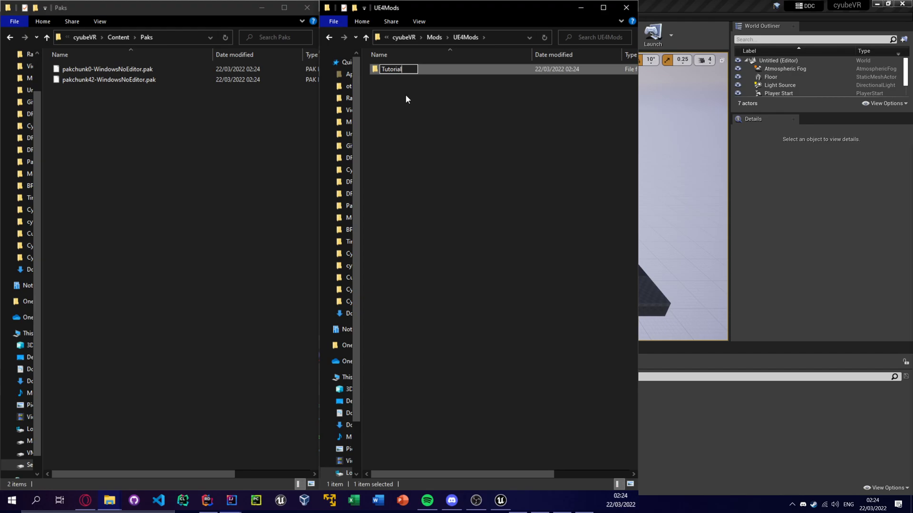
- Name the new folder TutorialMod__V1 inside UE4Mods and enter it
text(M)
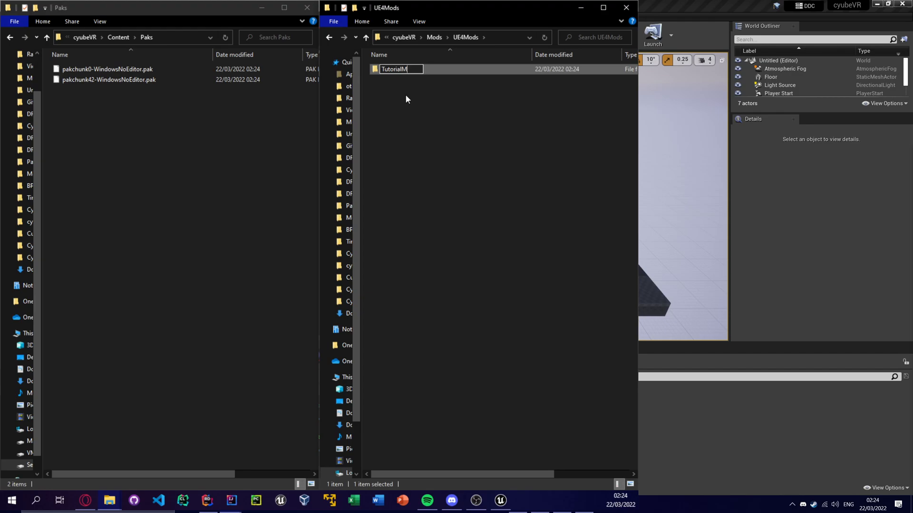
key(Enter)
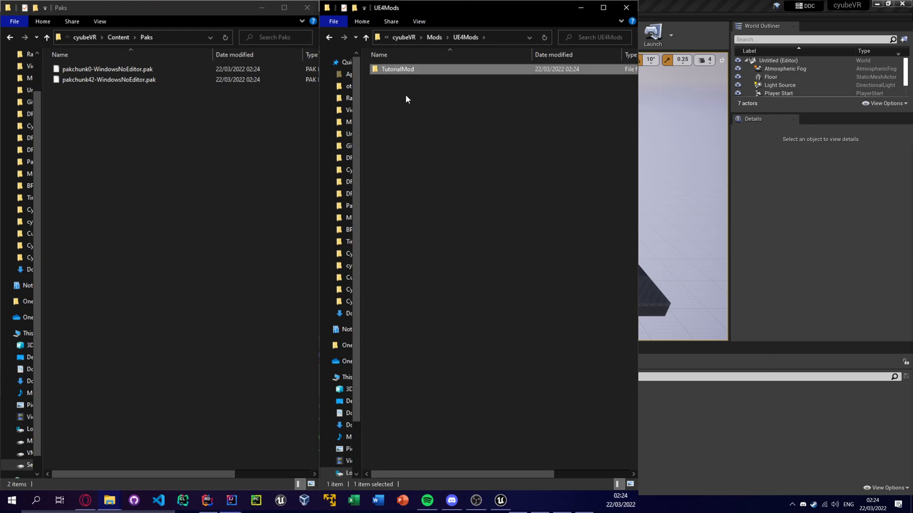
mouse_move(421, 75)
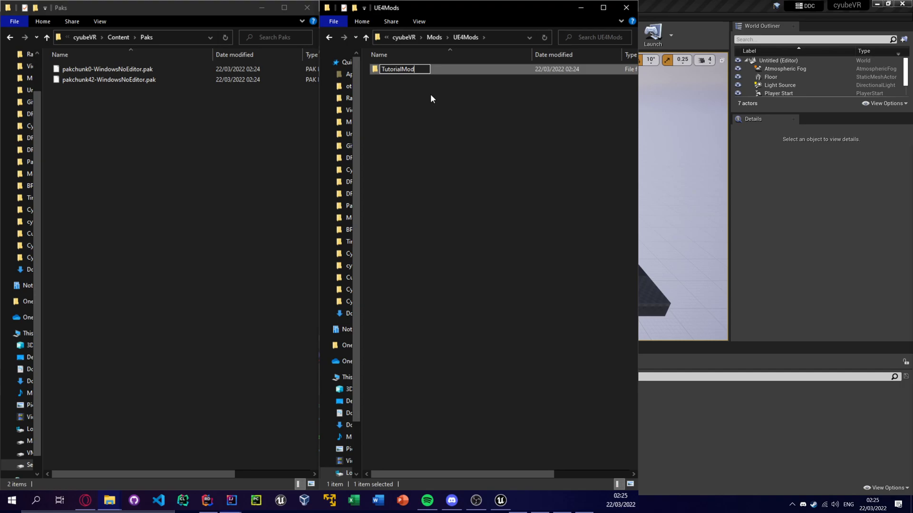
text(_V)
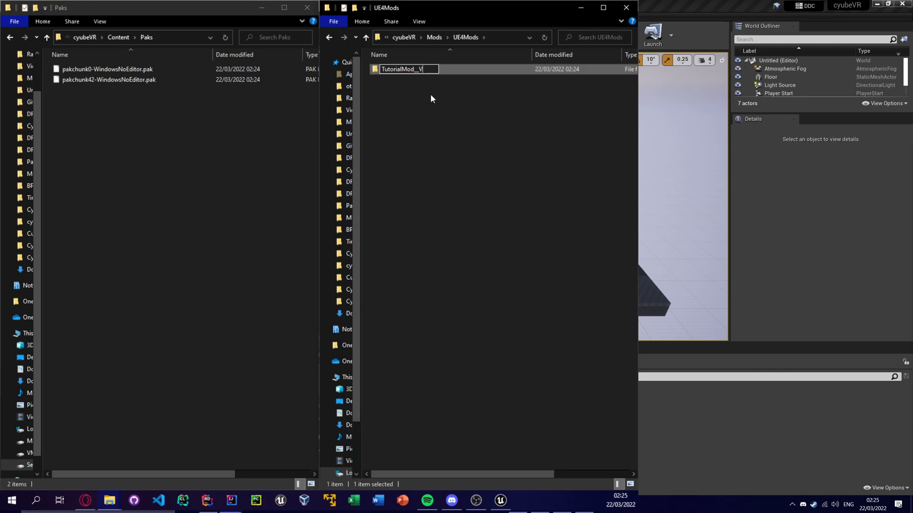
key(Enter)
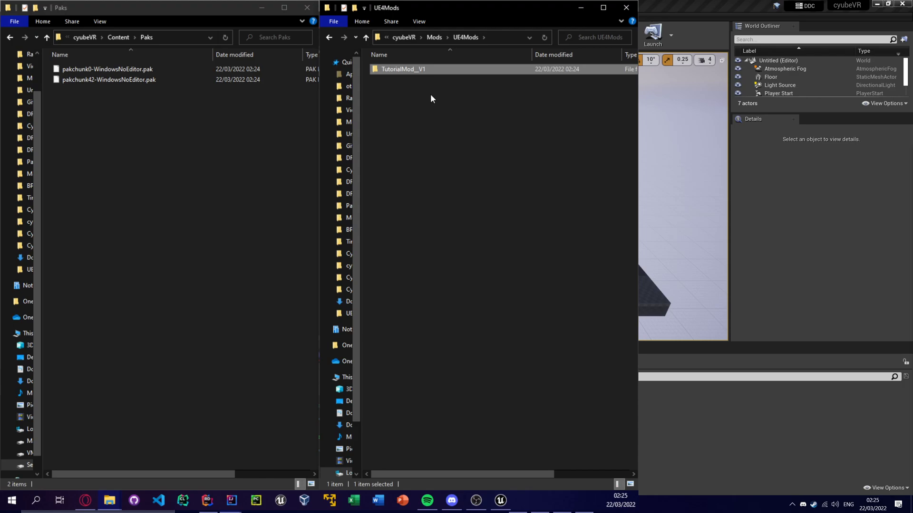
mouse_move(438, 99)
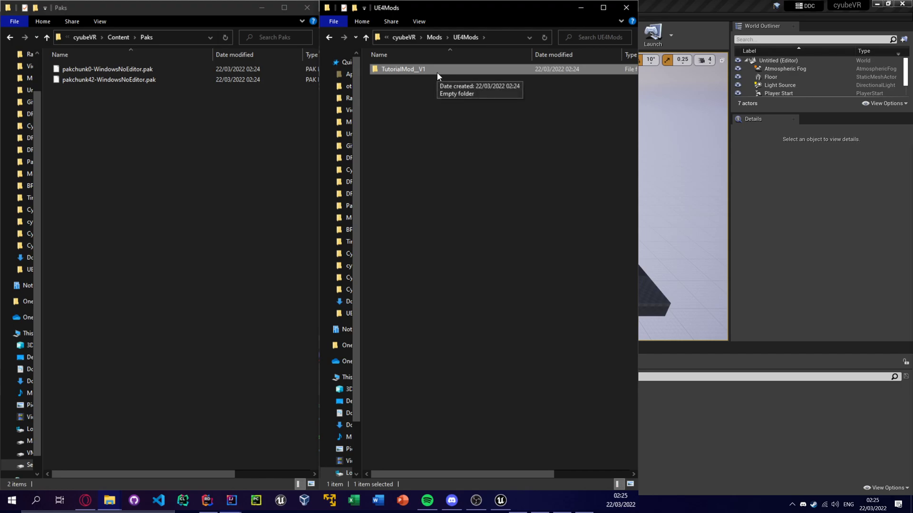
double_click(402, 69)
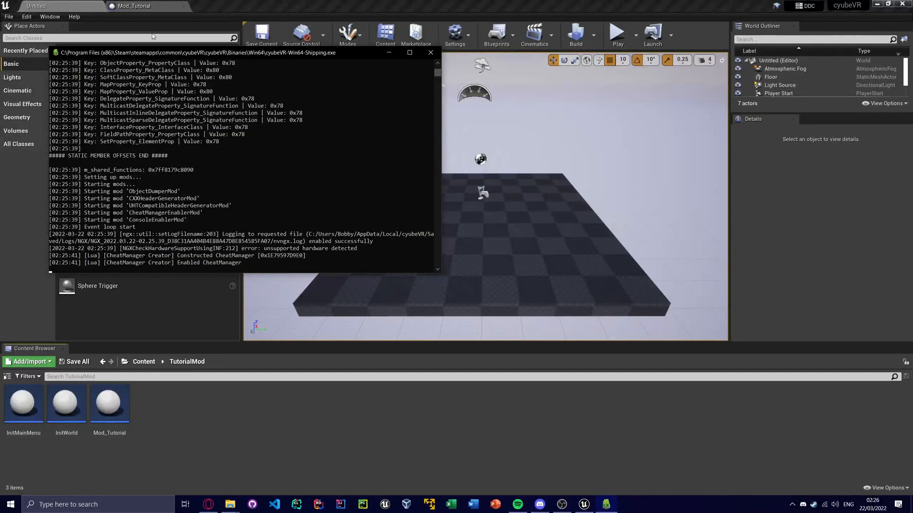
- Close the cyubeVR mod loader console after watching the mods start
click(430, 52)
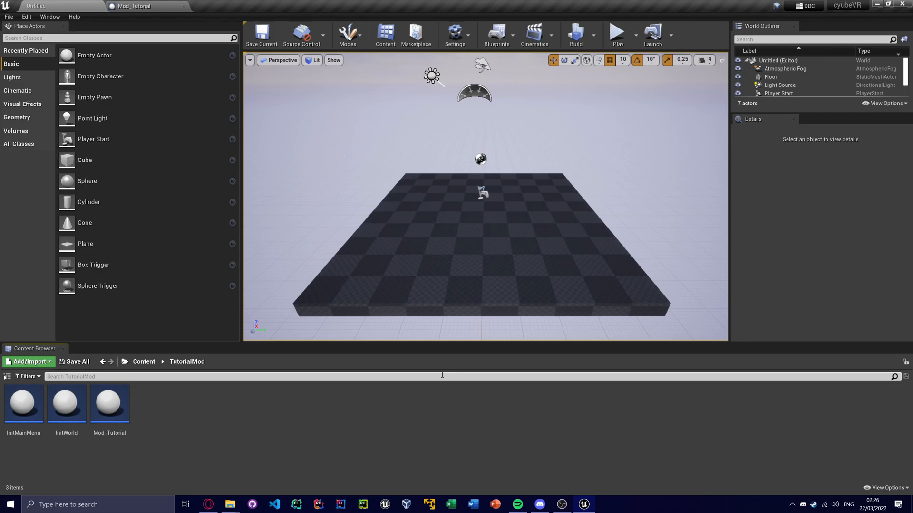
mouse_move(522, 412)
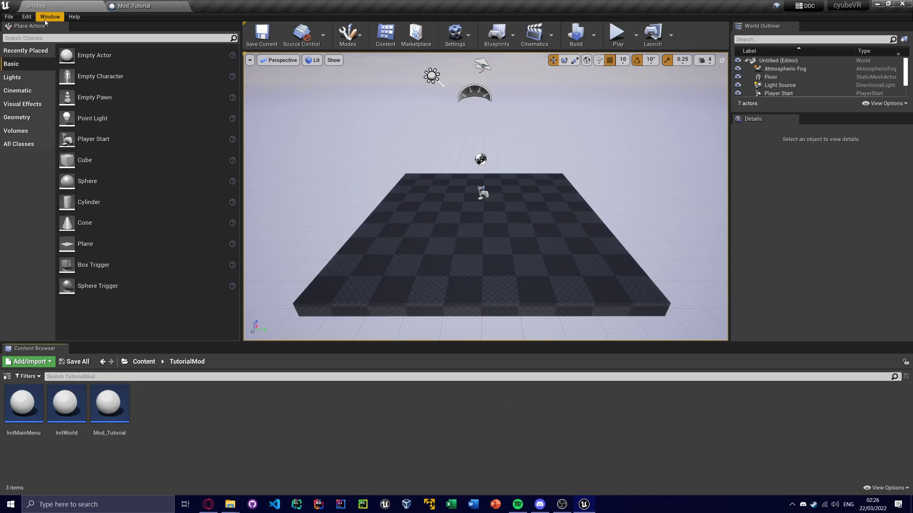
- Bring up Project Settings from the Edit menu
click(25, 17)
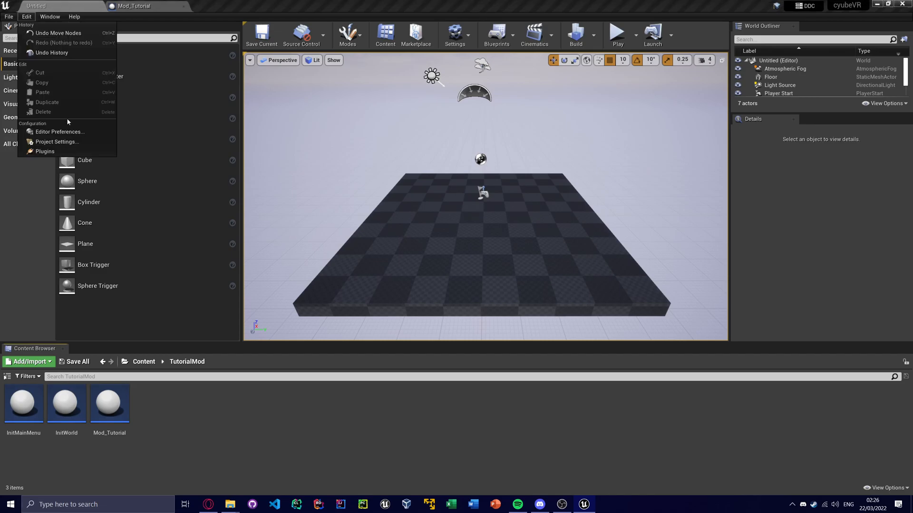
click(57, 141)
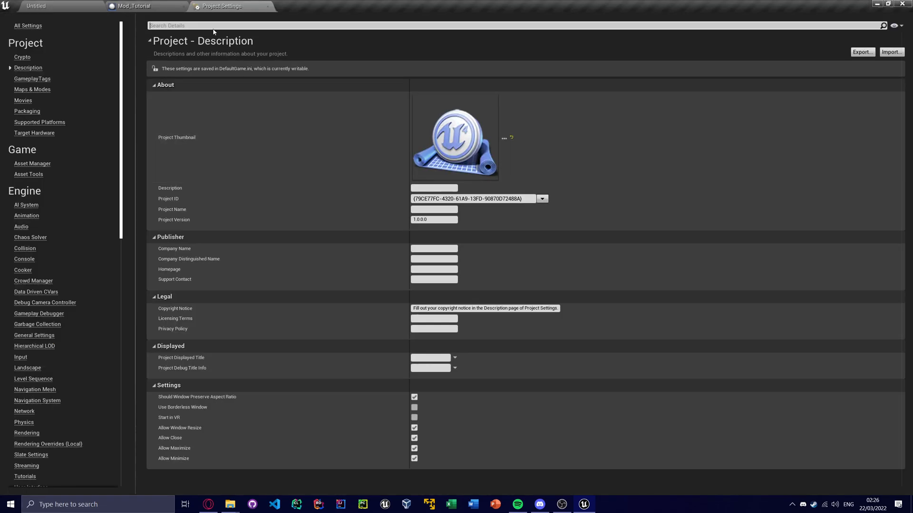
- Confirm Share Material Shader Code is on, enable Instanced Stereo, choose Restart Later and return to Mod_Tutorial
text(share)
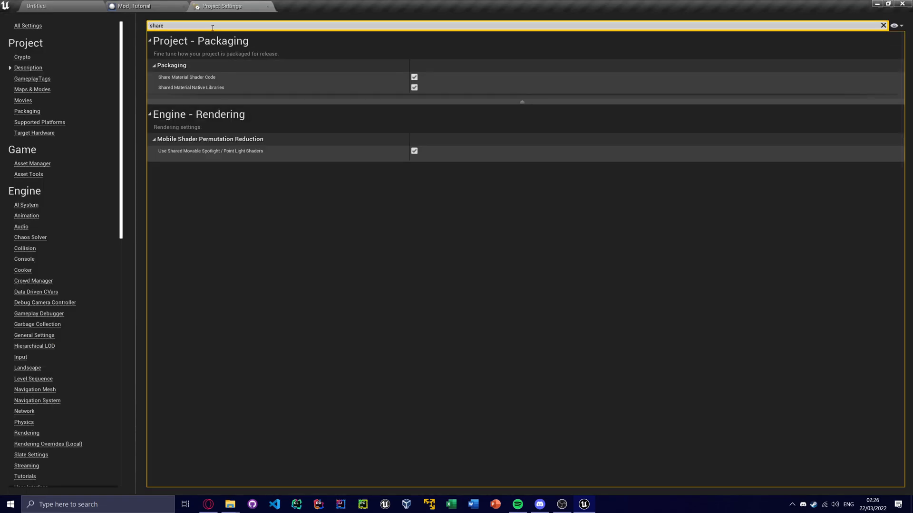
mouse_move(186, 78)
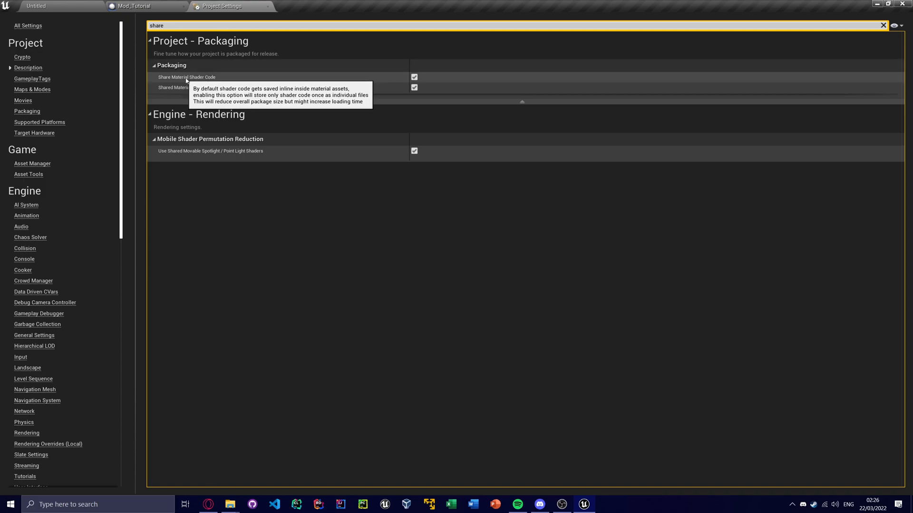
click(415, 76)
text(instanced)
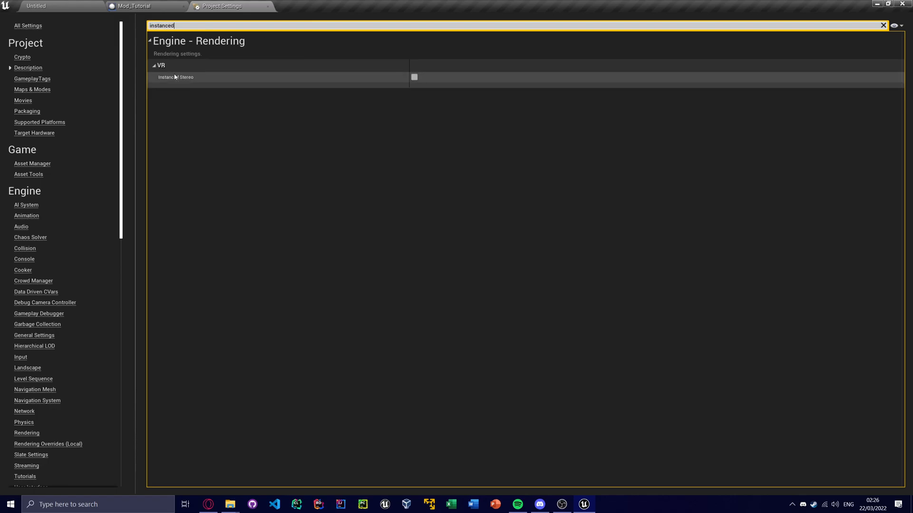
click(414, 76)
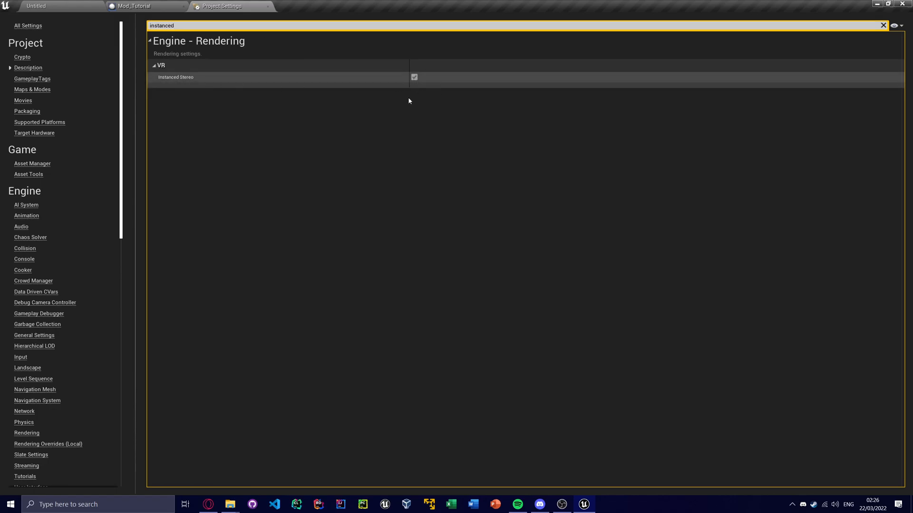
click(414, 76)
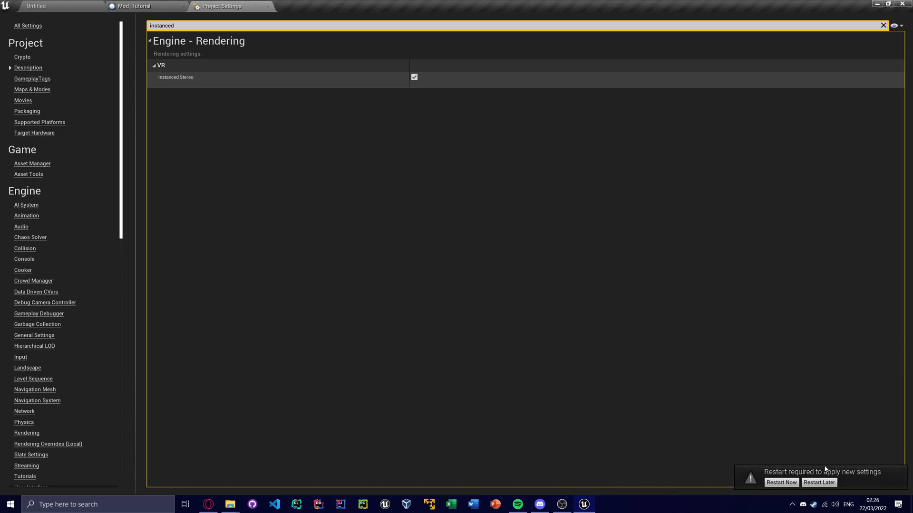
mouse_move(827, 483)
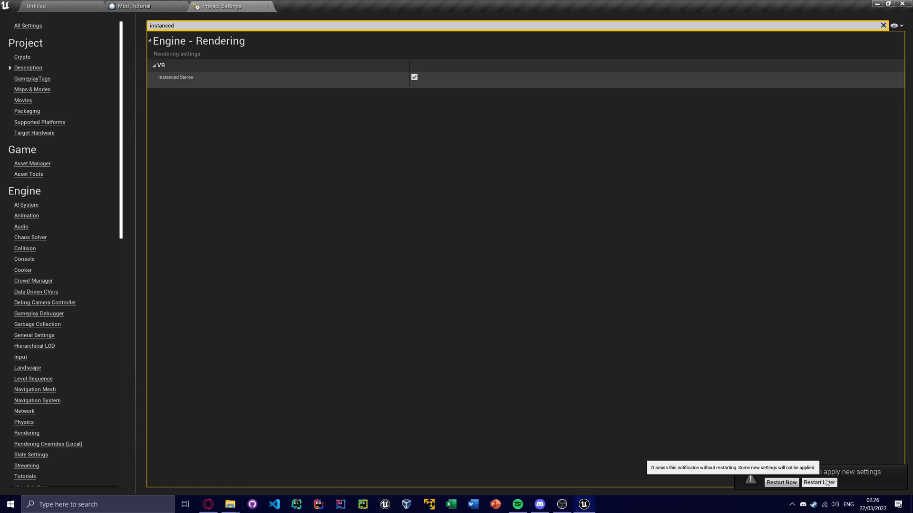
click(819, 483)
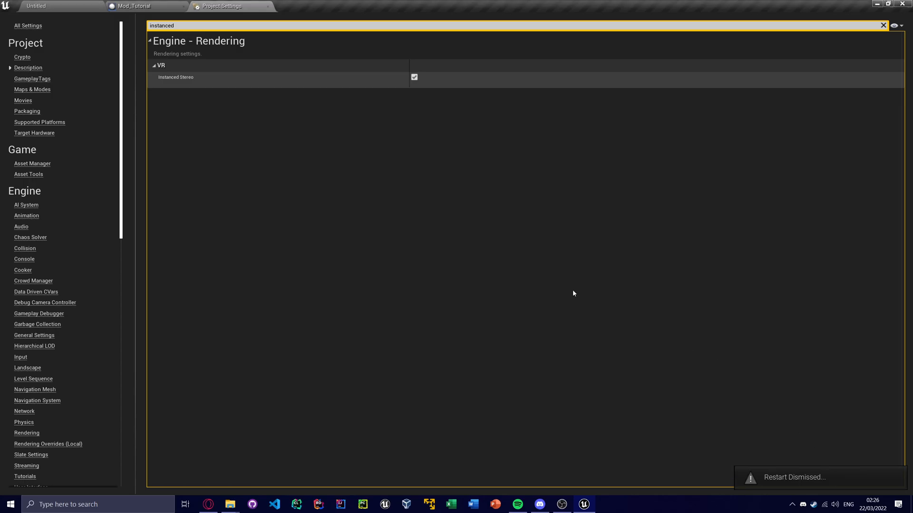
click(138, 6)
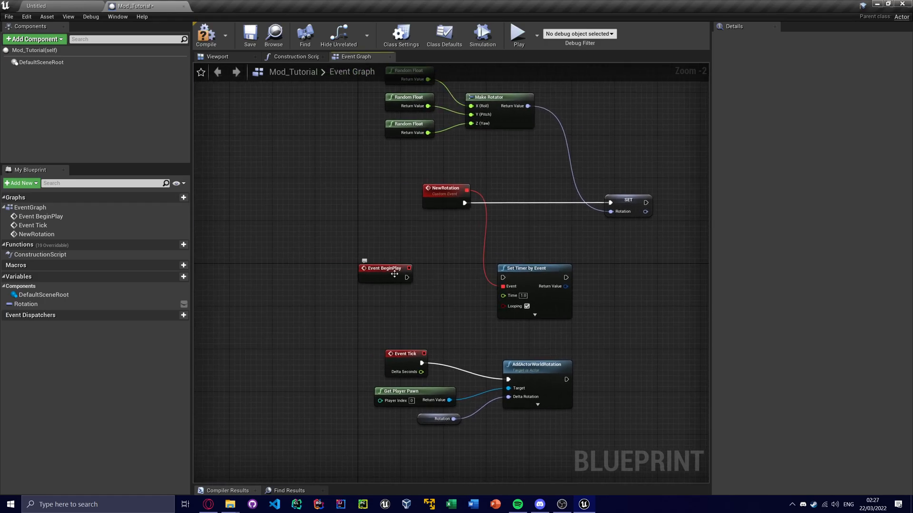
- Wire Event BeginPlay to a Set Global Time Dilation node with Time Dilation 5.0
drag(409, 268, 381, 280)
text(s)
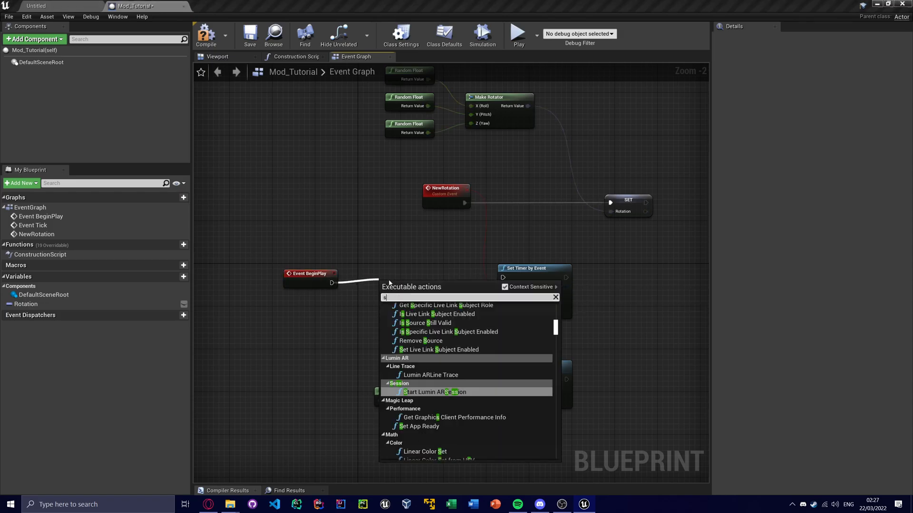
click(414, 285)
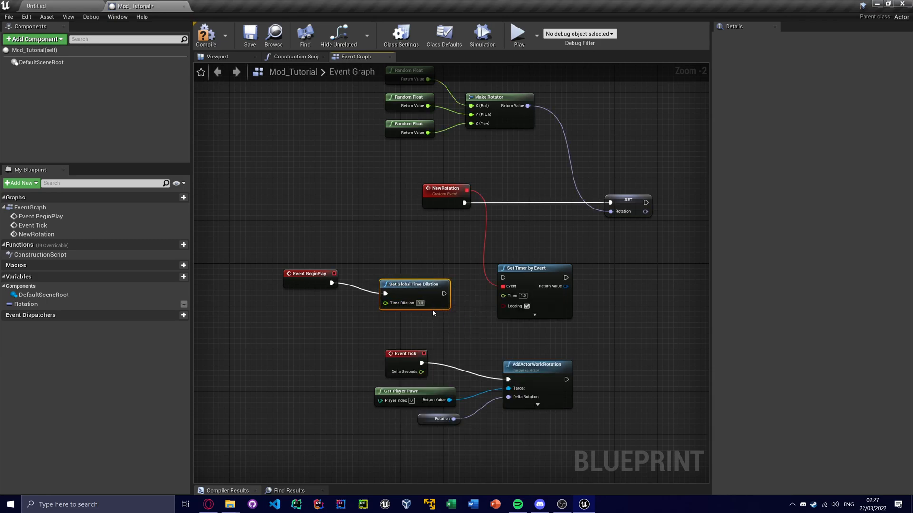
mouse_move(411, 281)
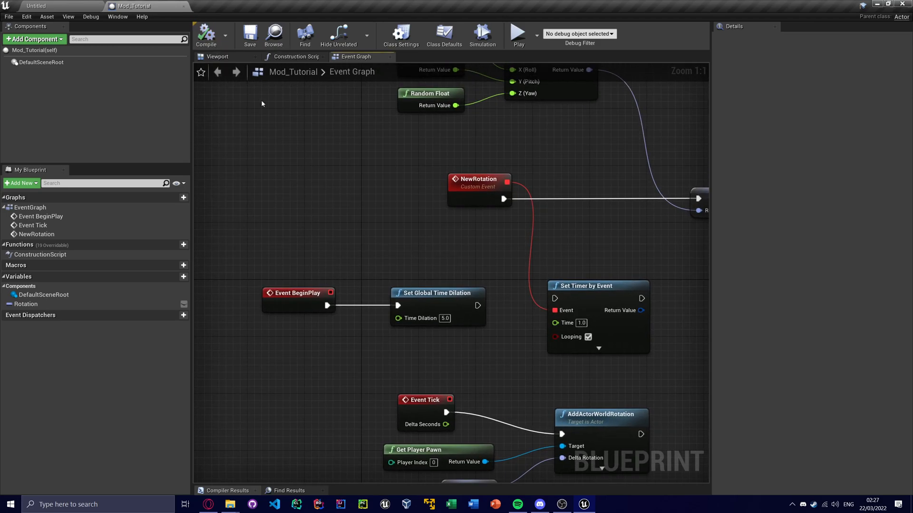
scroll(down, 3)
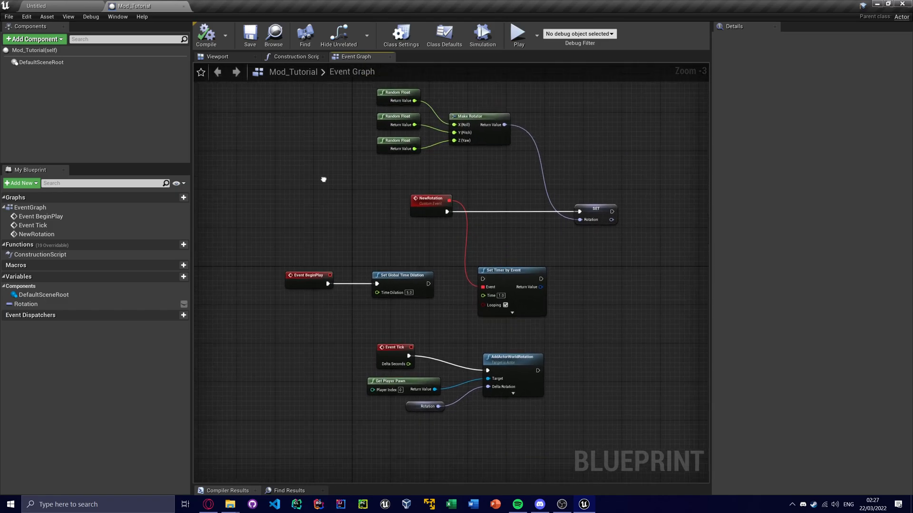